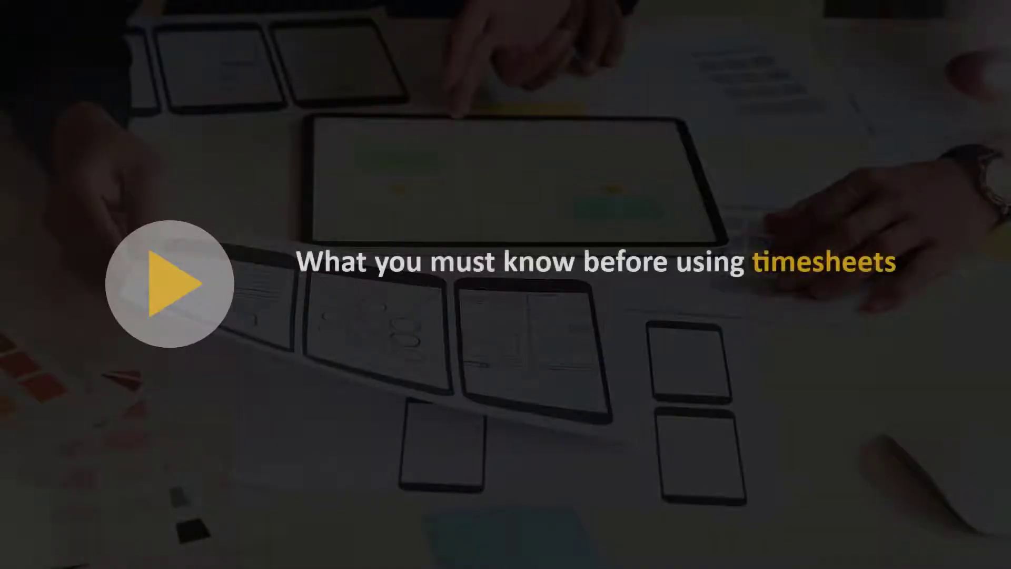
pyautogui.click(169, 283)
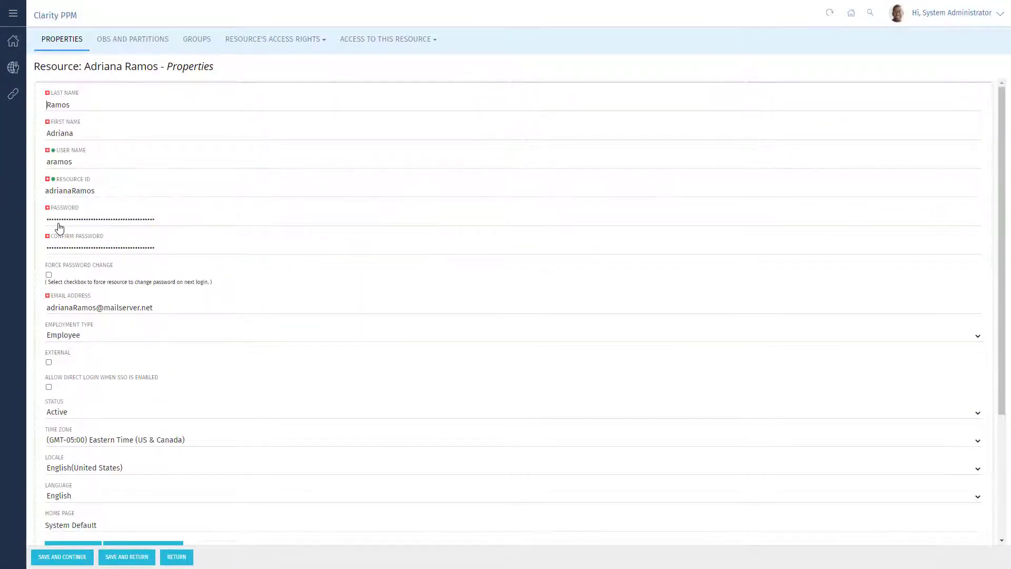
pyautogui.click(274, 39)
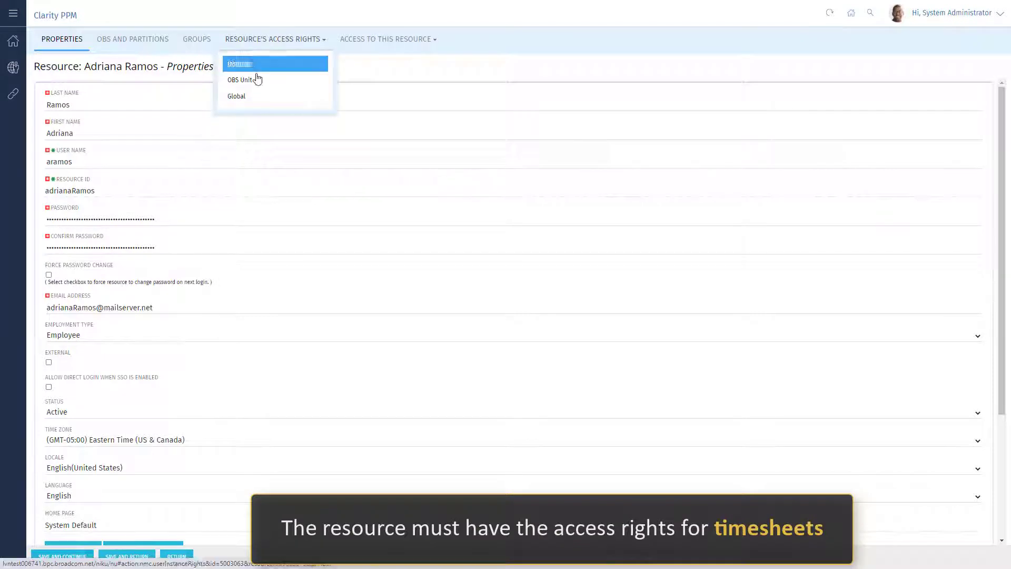
pyautogui.click(236, 96)
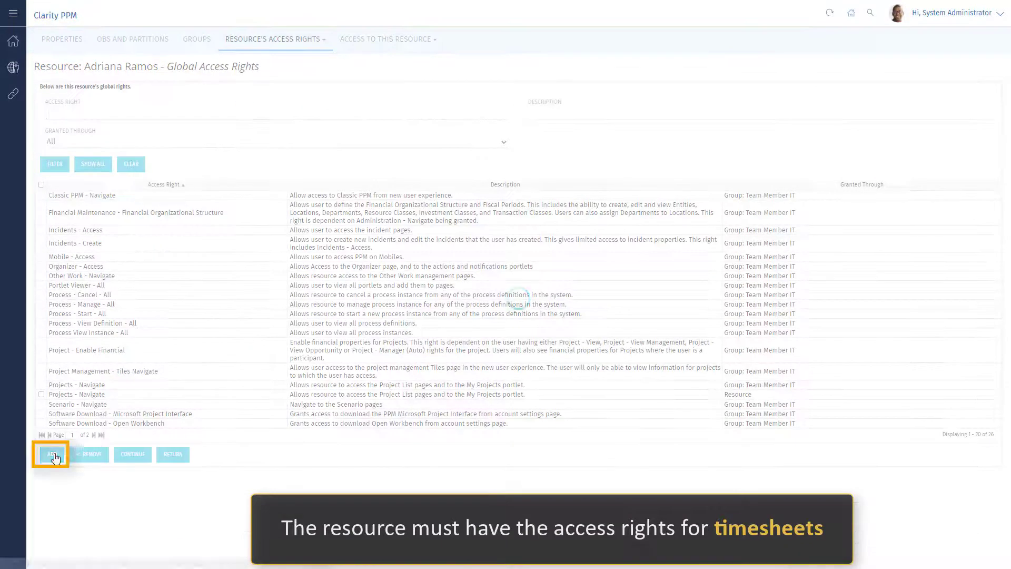
pyautogui.click(55, 453)
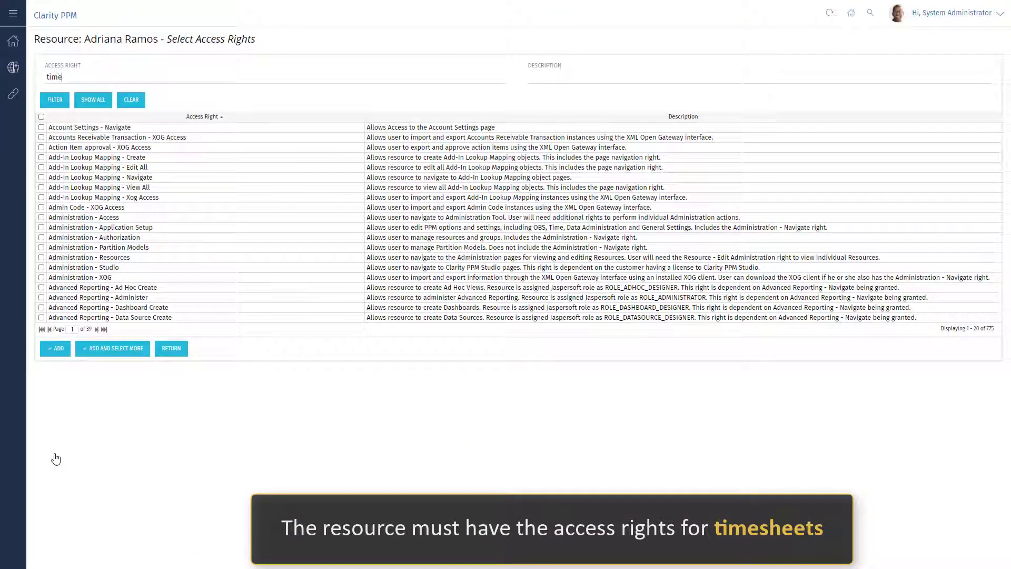
pyautogui.click(53, 99)
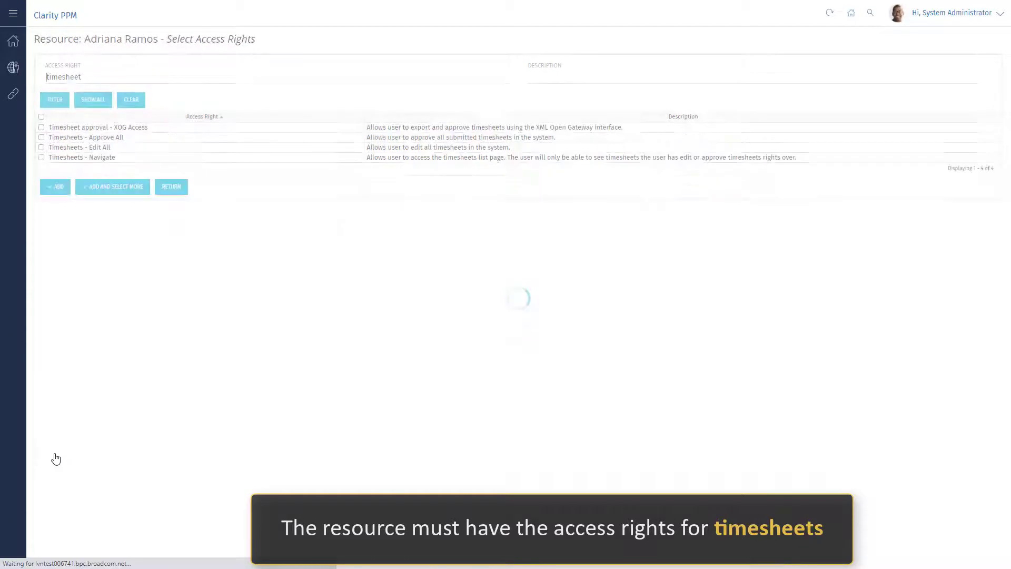
pyautogui.click(13, 44)
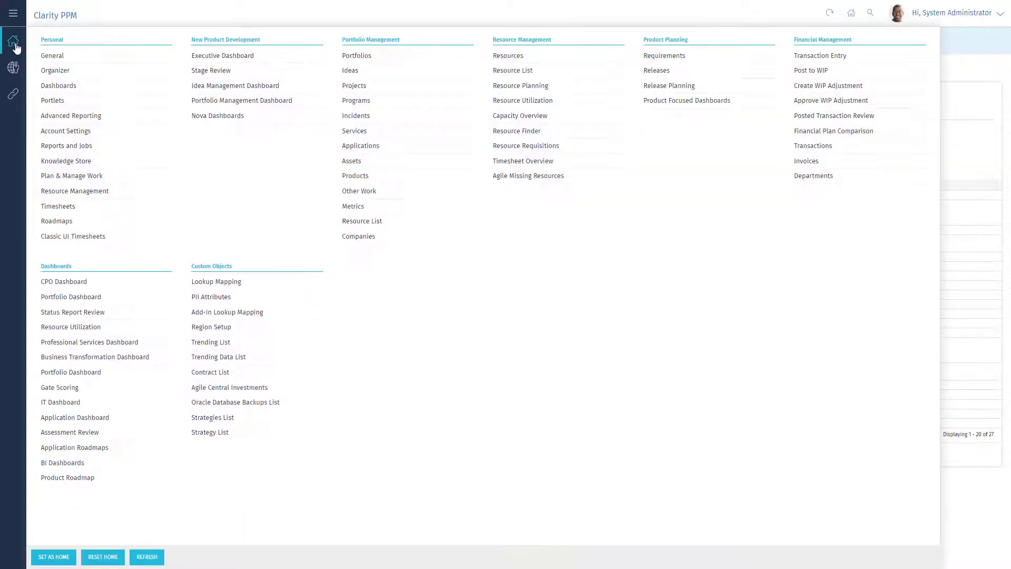
pyautogui.moveTo(492, 59)
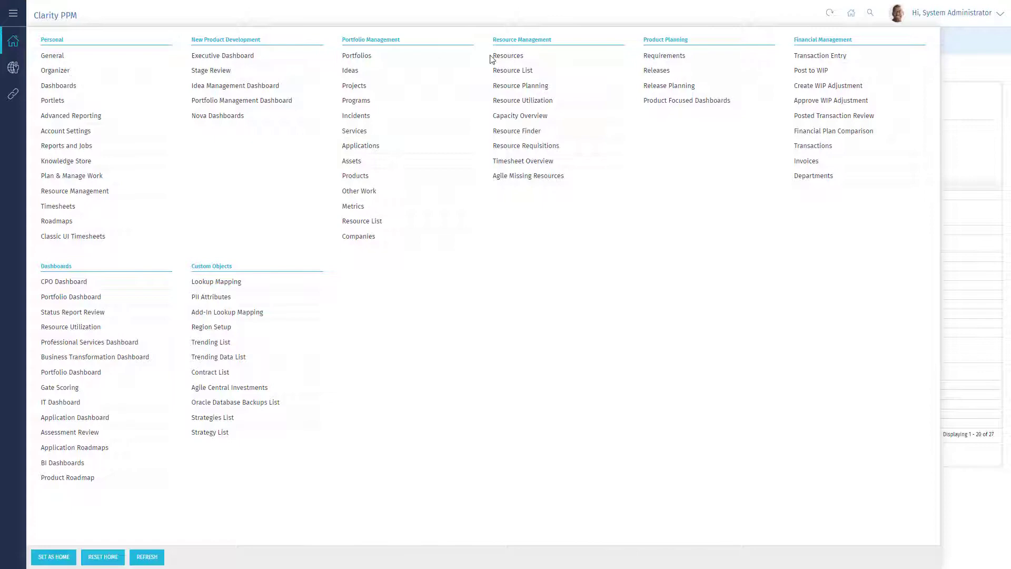
pyautogui.click(512, 70)
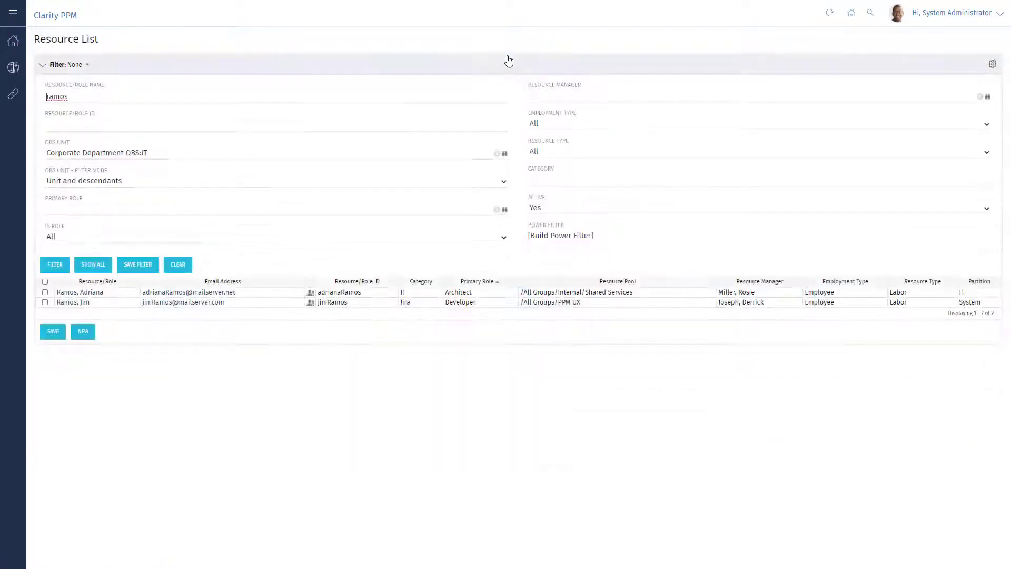
pyautogui.moveTo(79, 292)
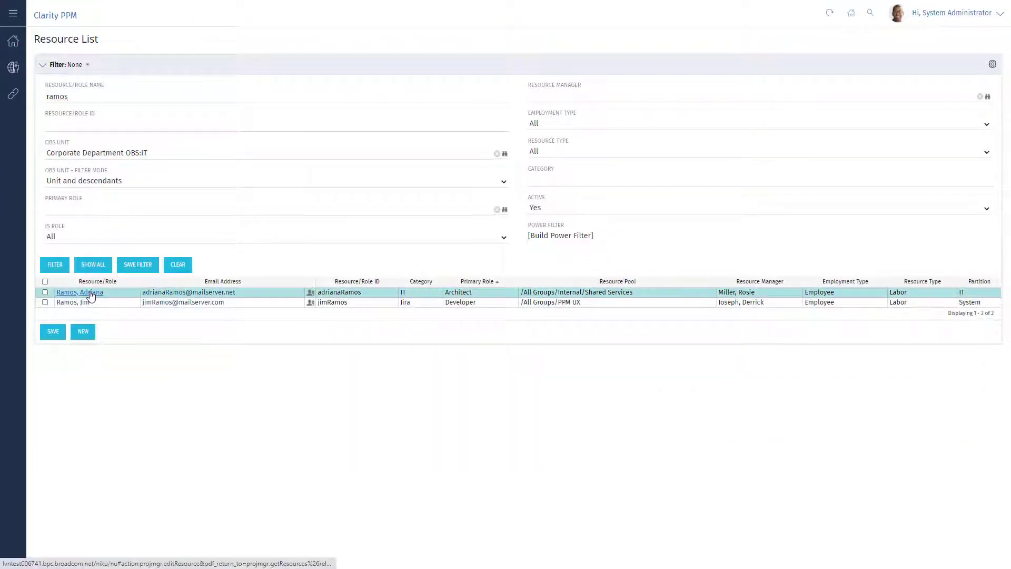
pyautogui.click(79, 291)
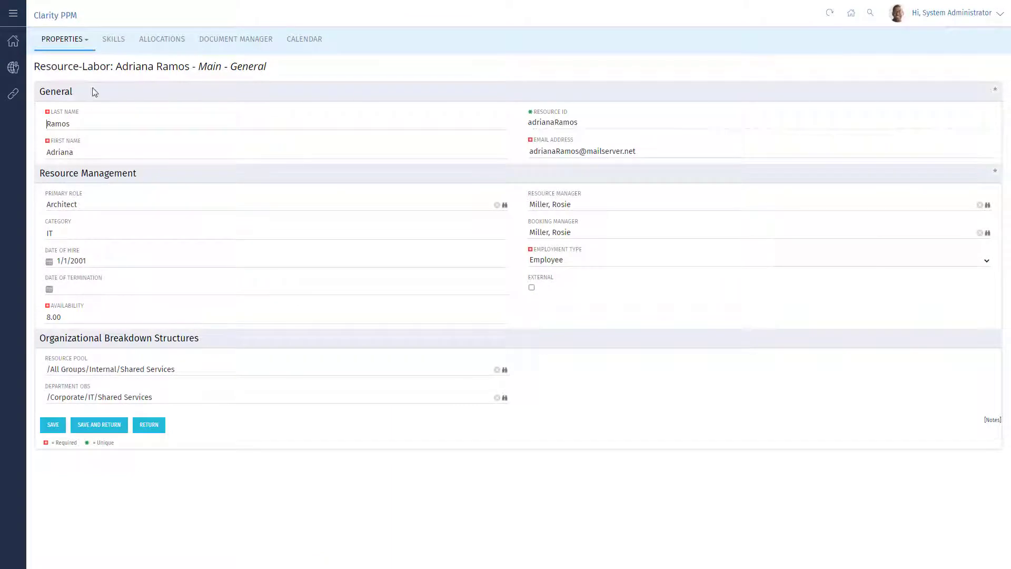
pyautogui.click(62, 39)
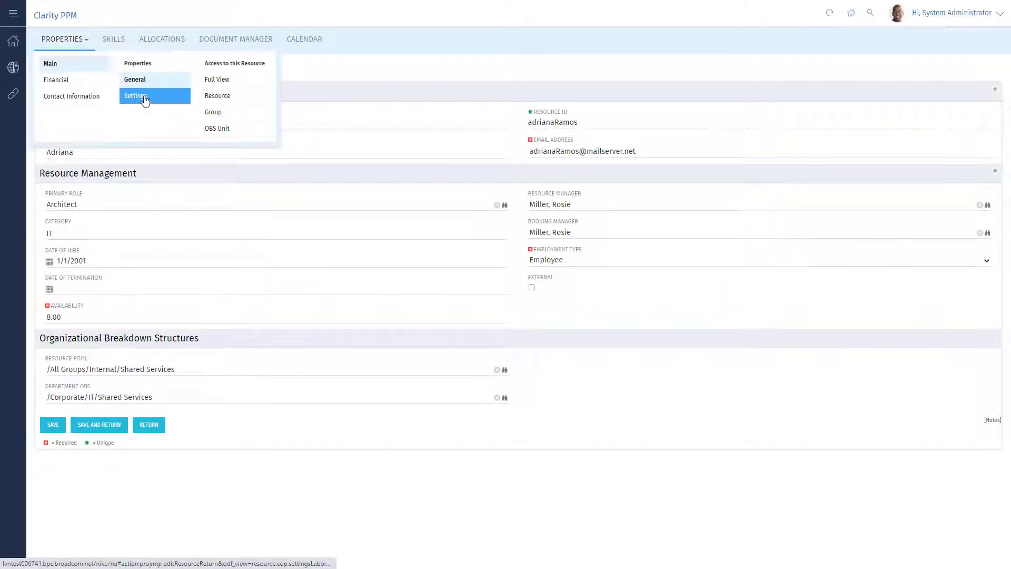
pyautogui.click(136, 96)
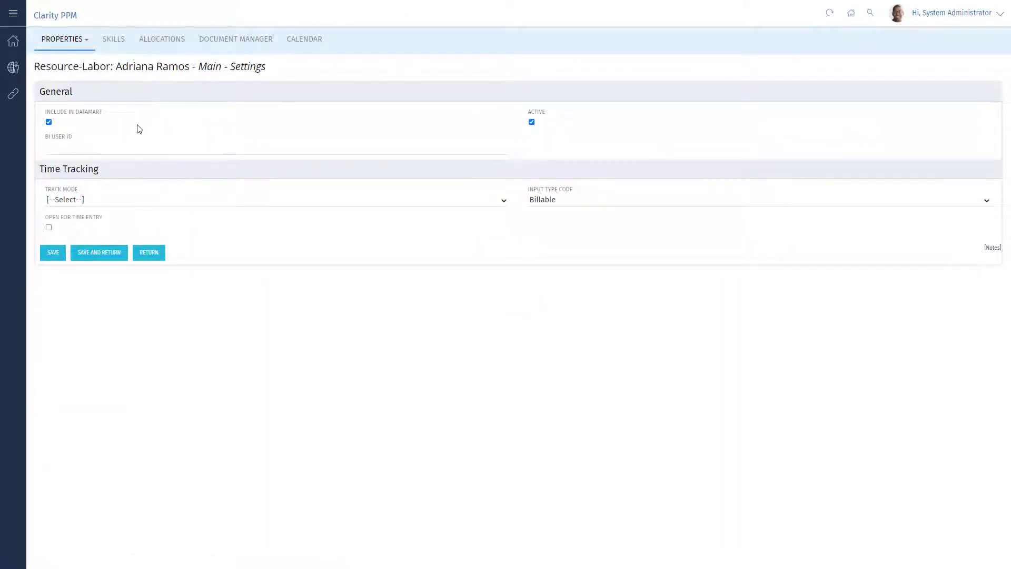
pyautogui.click(48, 227)
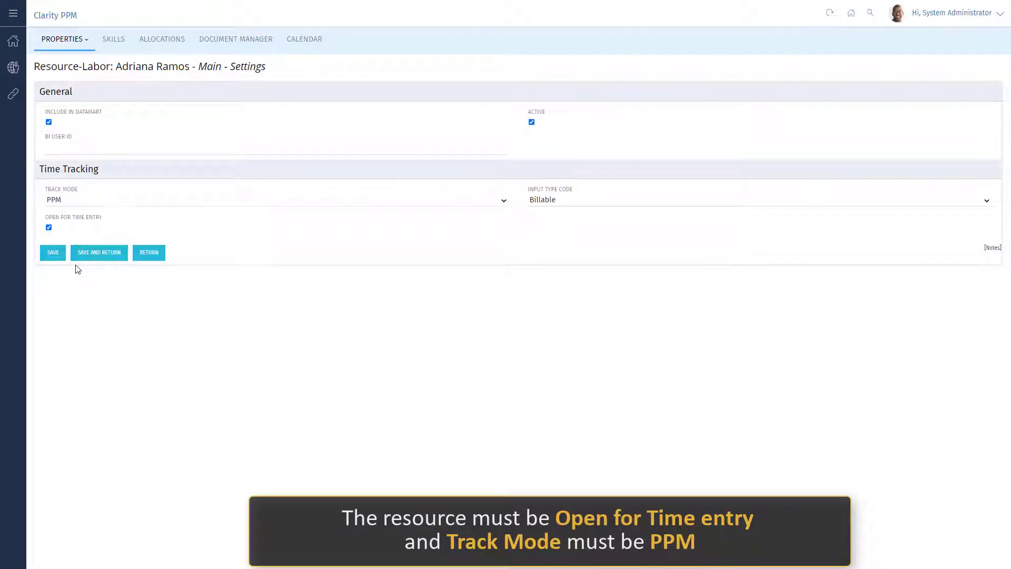
pyautogui.click(13, 41)
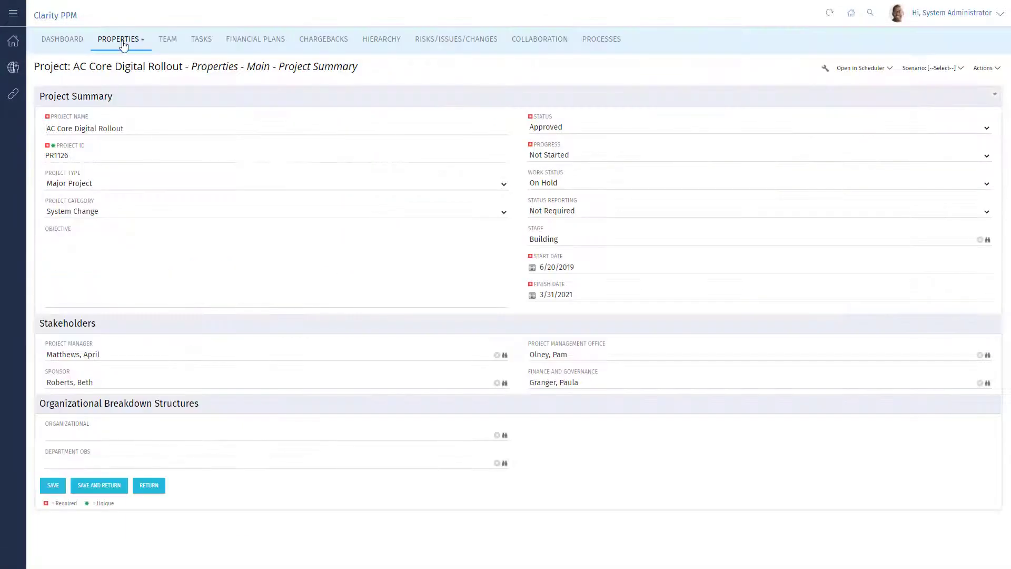
# - Set AC Core Digital Rollout to PPM track mode, open for time entry, financially open, and save
pyautogui.click(119, 39)
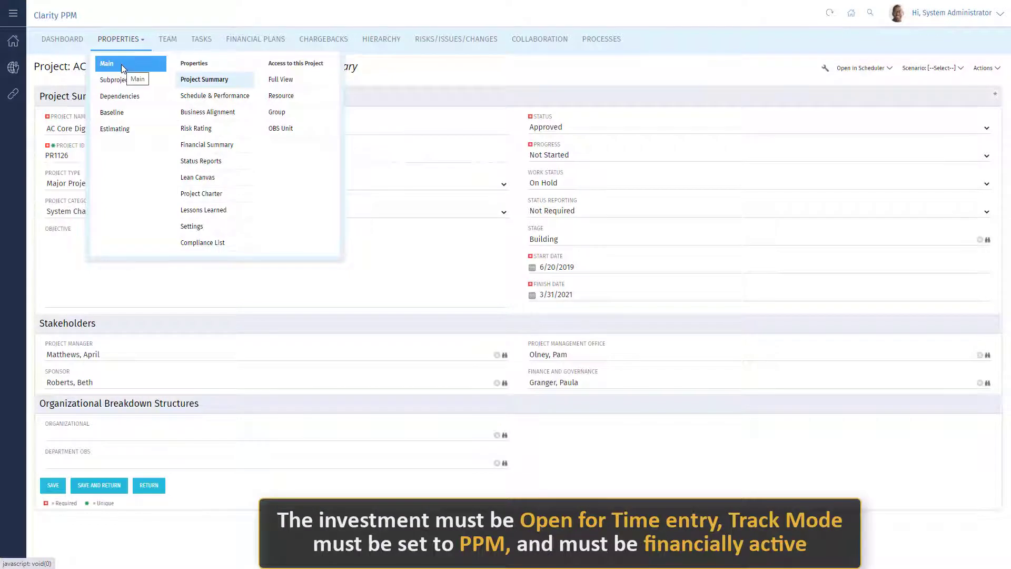
pyautogui.click(192, 225)
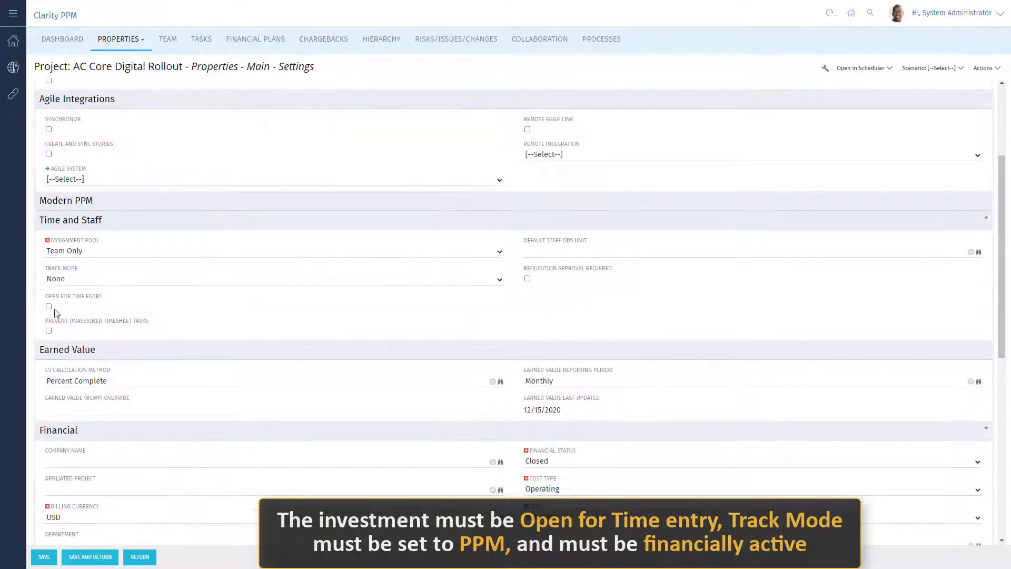
pyautogui.click(271, 278)
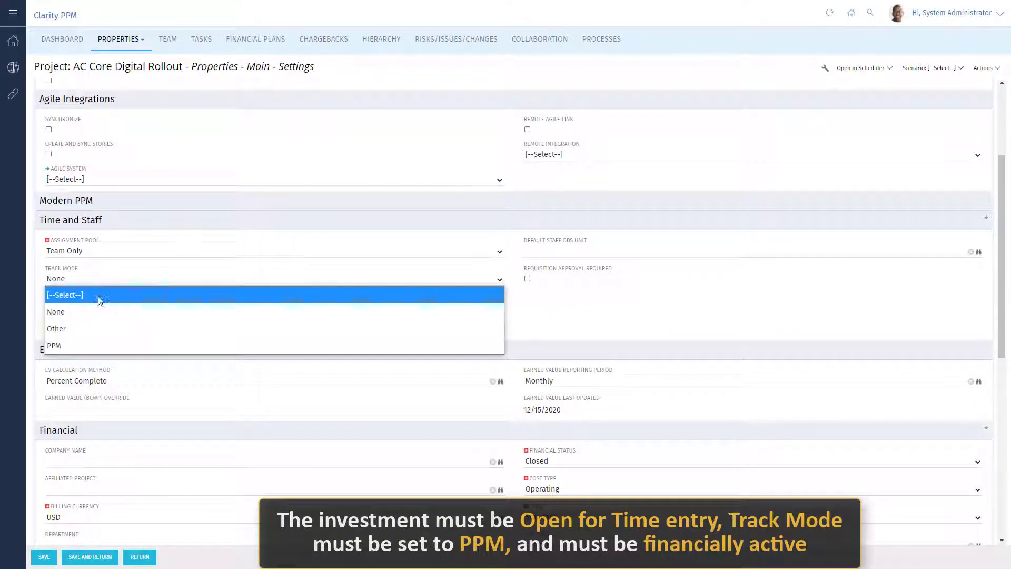
pyautogui.click(54, 345)
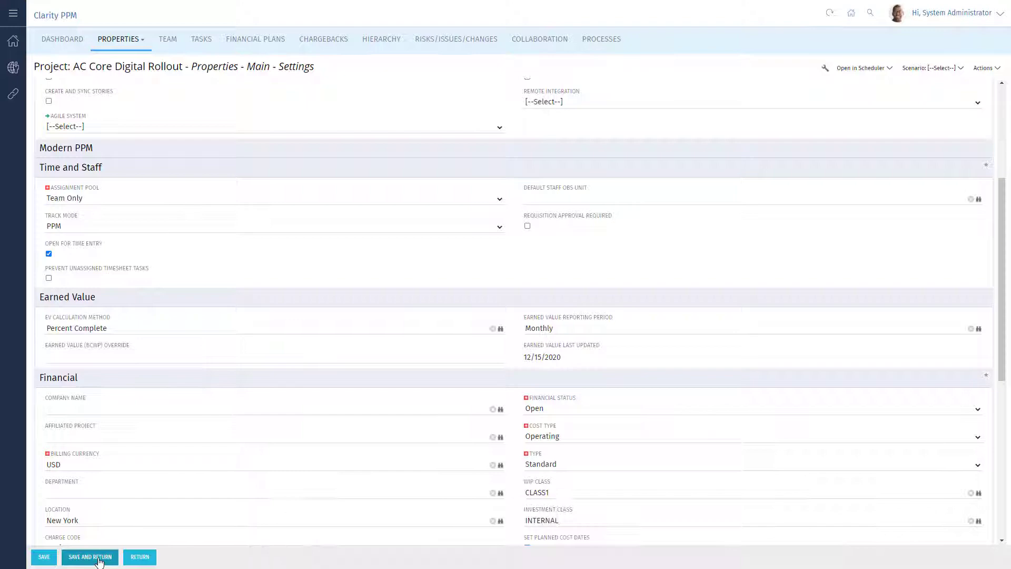
pyautogui.click(90, 557)
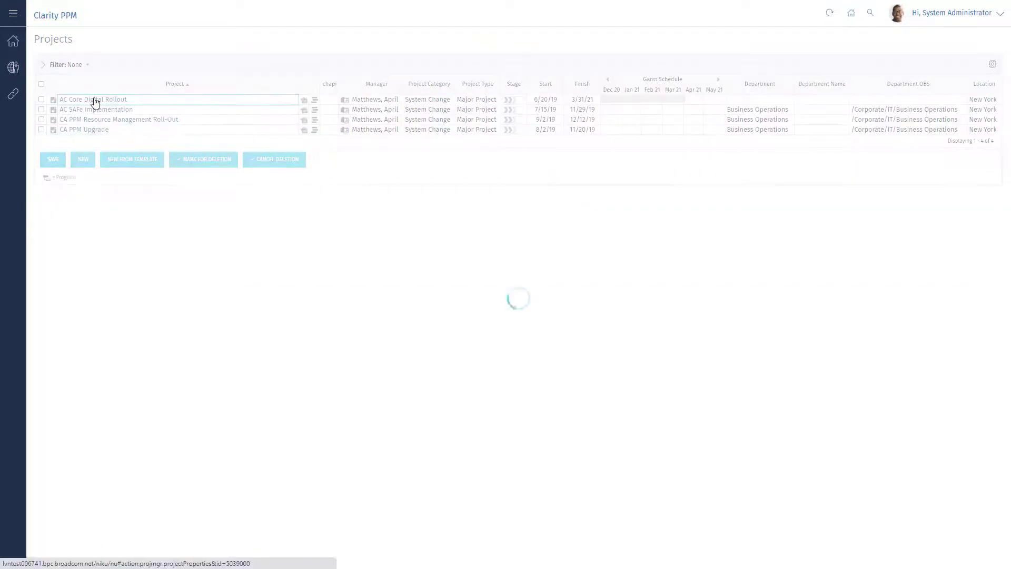
pyautogui.click(92, 99)
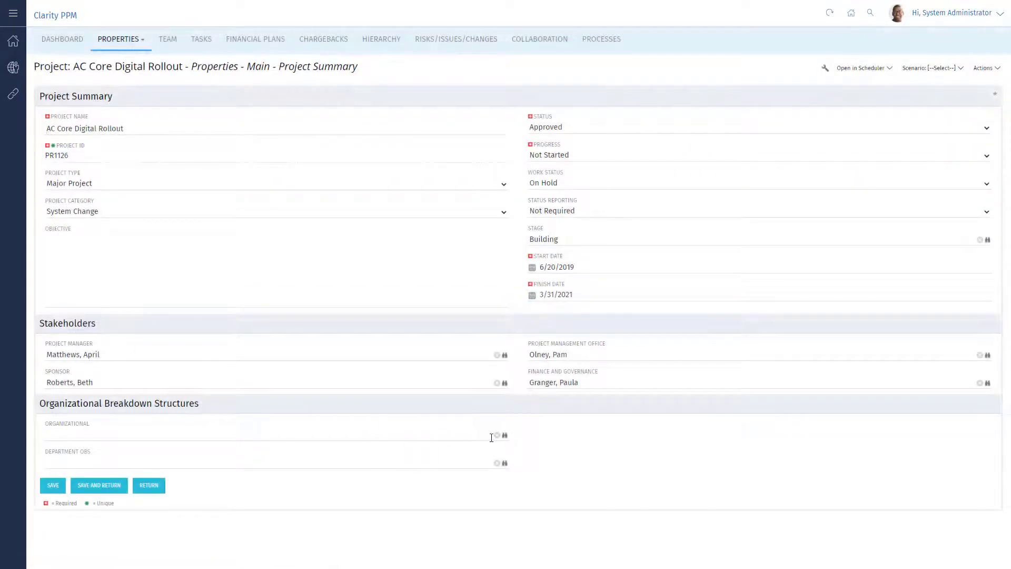
# - Assign Application Mgt as the project's organizational OBS unit
pyautogui.click(505, 436)
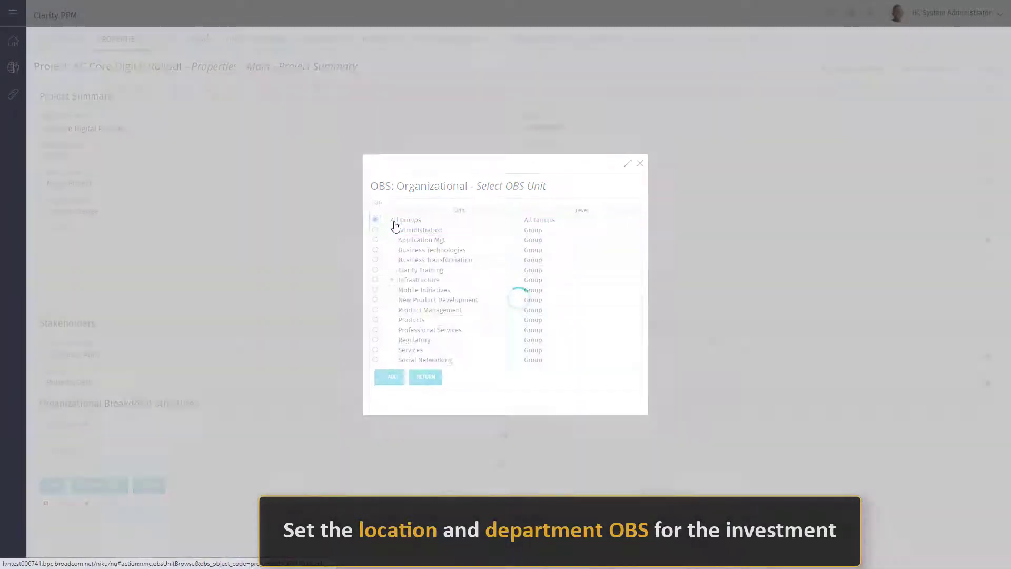
pyautogui.click(375, 239)
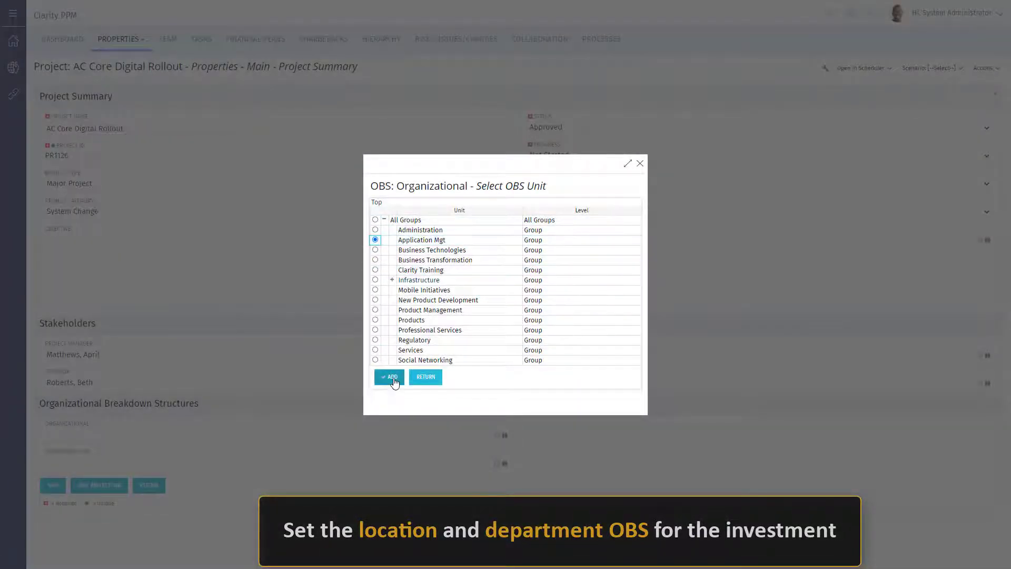
pyautogui.click(388, 377)
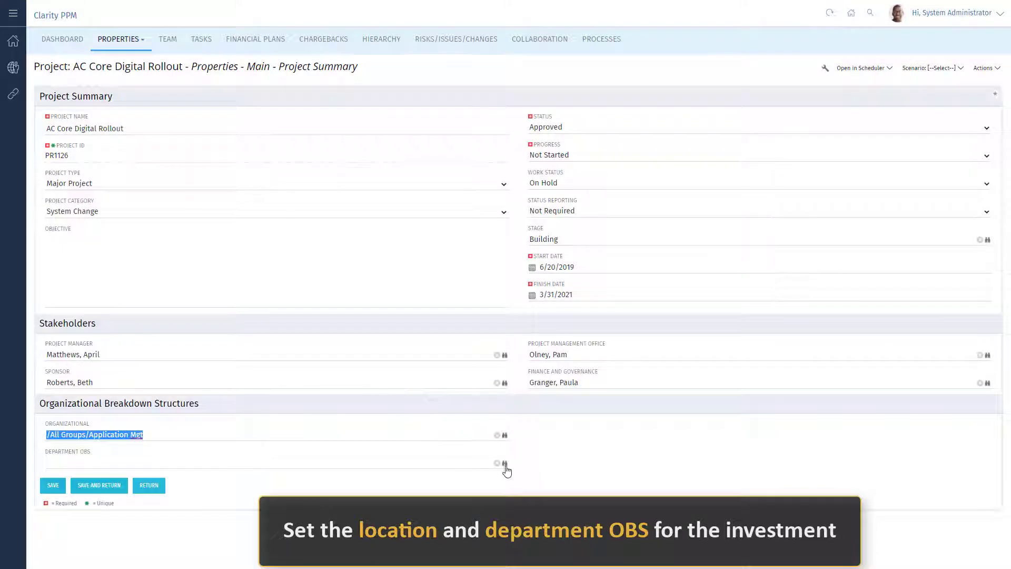
# - Assign Business Operations under Corporate > IT as the project's department OBS
pyautogui.click(504, 463)
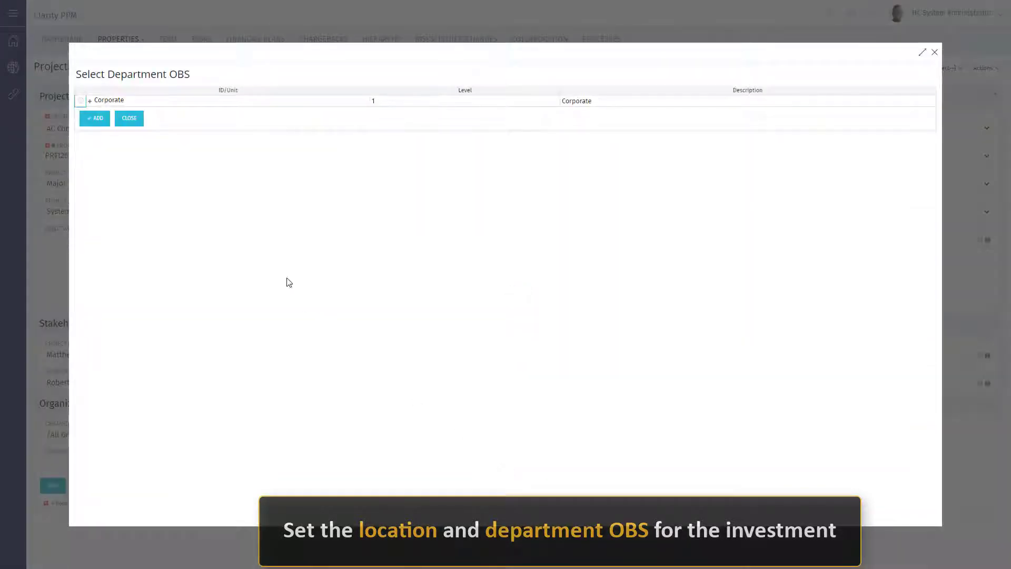
pyautogui.click(109, 101)
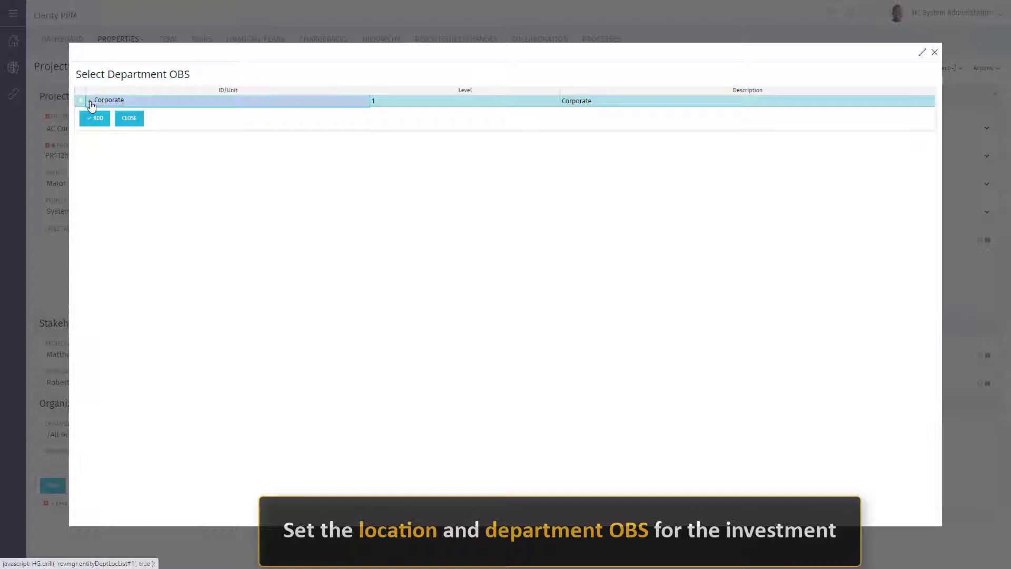
pyautogui.click(91, 102)
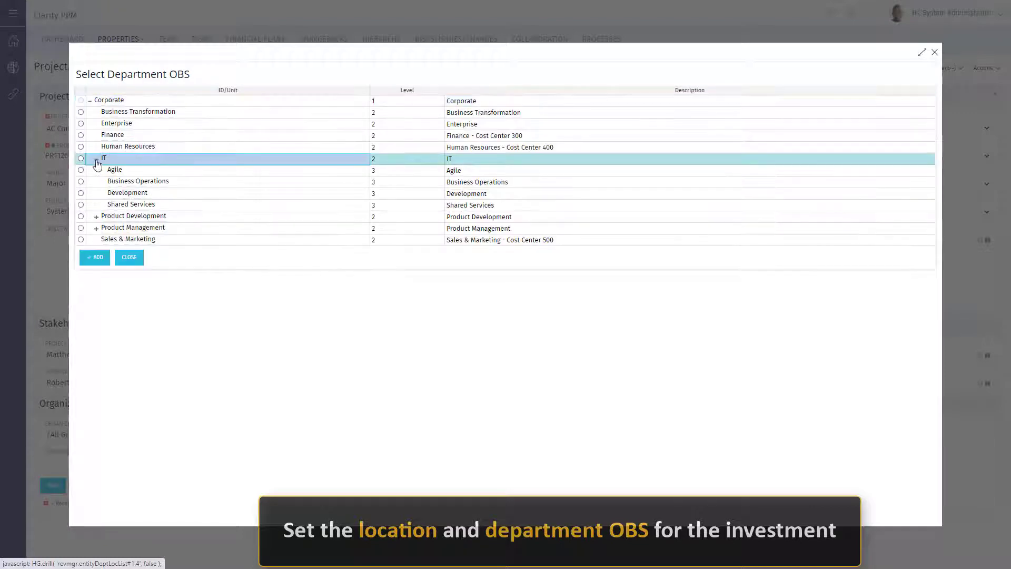
pyautogui.click(81, 181)
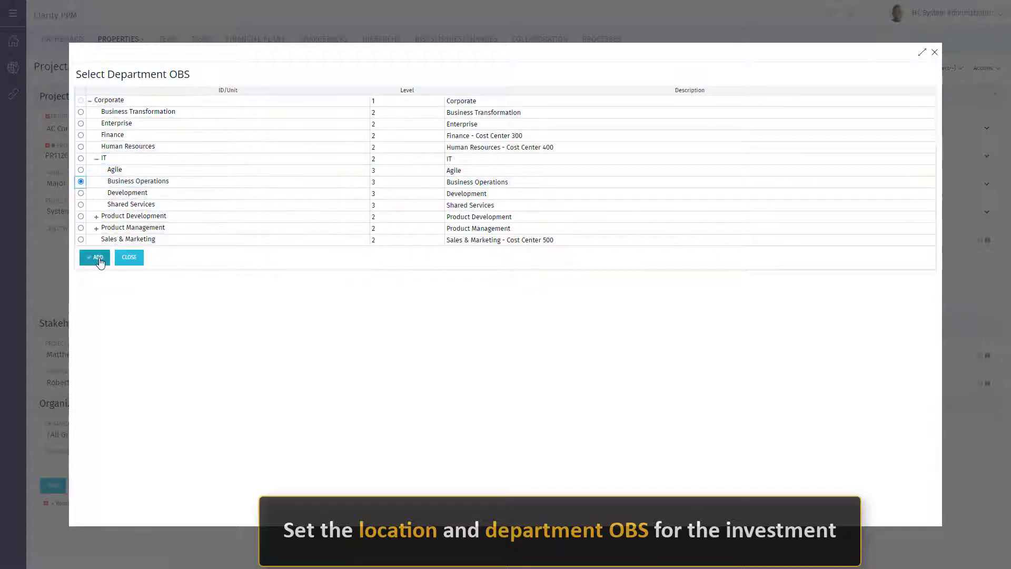
pyautogui.click(95, 257)
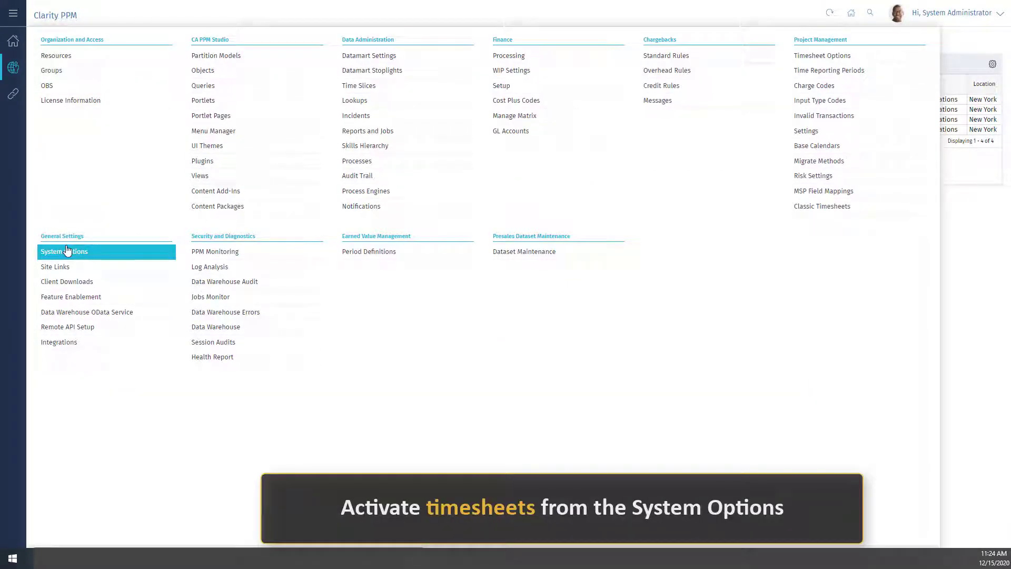
# - Tick Activate Timesheets in the system-wide New User Experience options
pyautogui.click(64, 252)
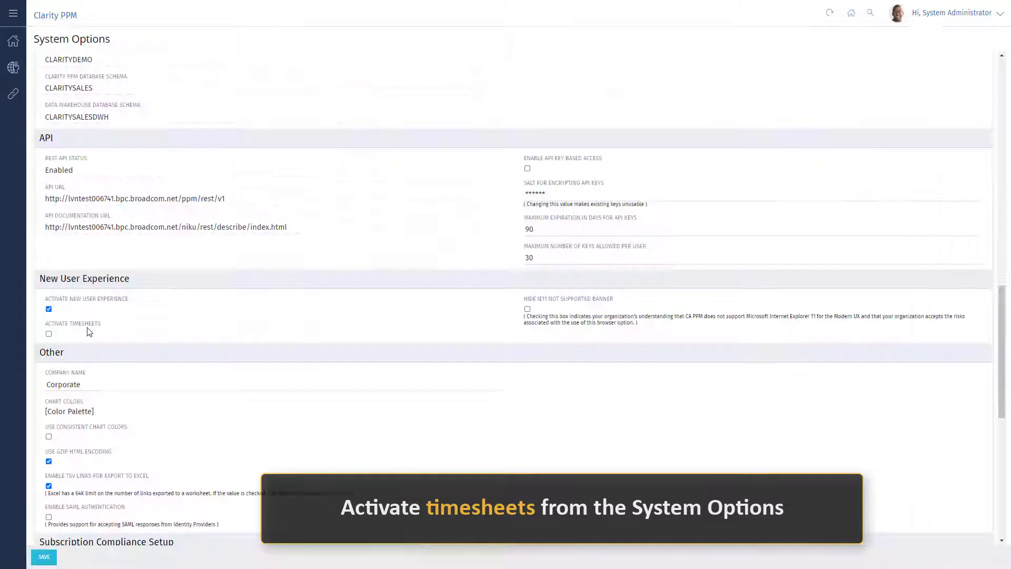
pyautogui.click(49, 334)
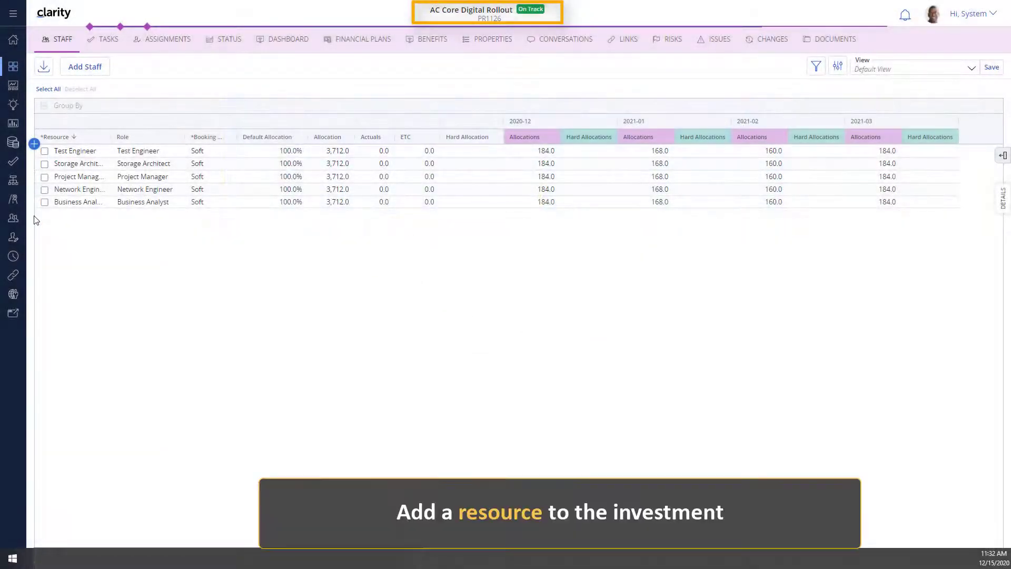
pyautogui.click(74, 202)
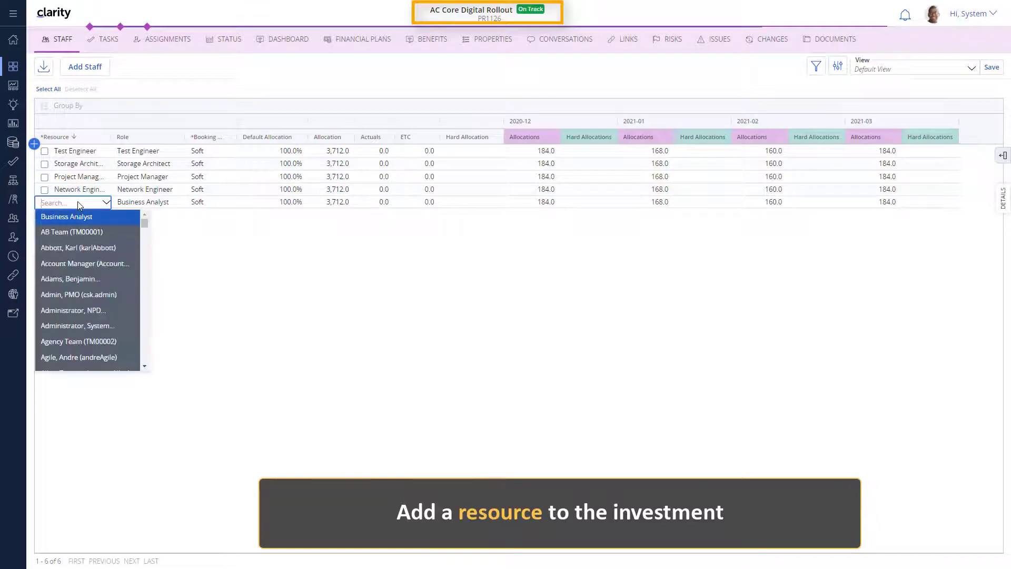
pyautogui.write('ramos')
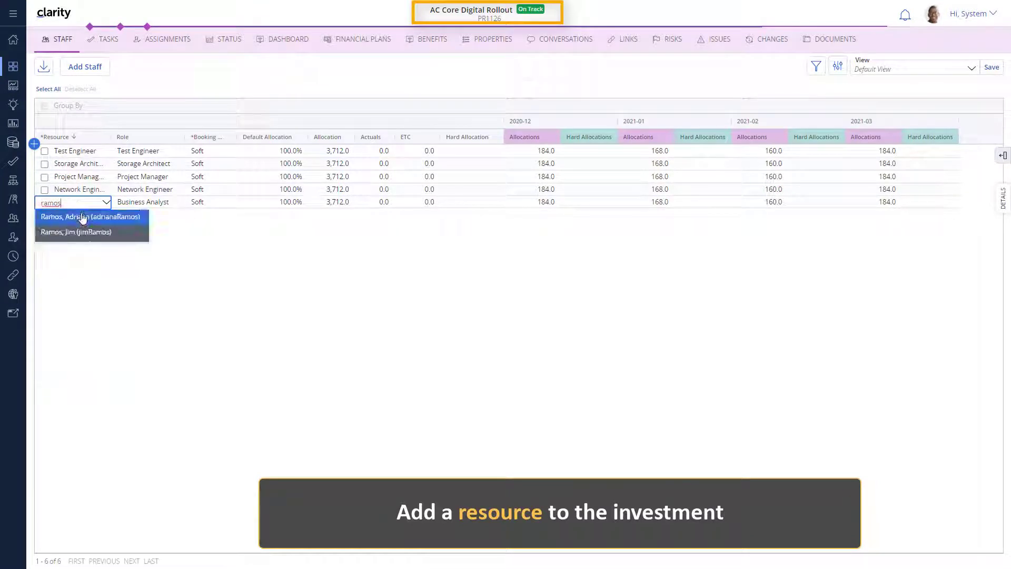
pyautogui.click(91, 216)
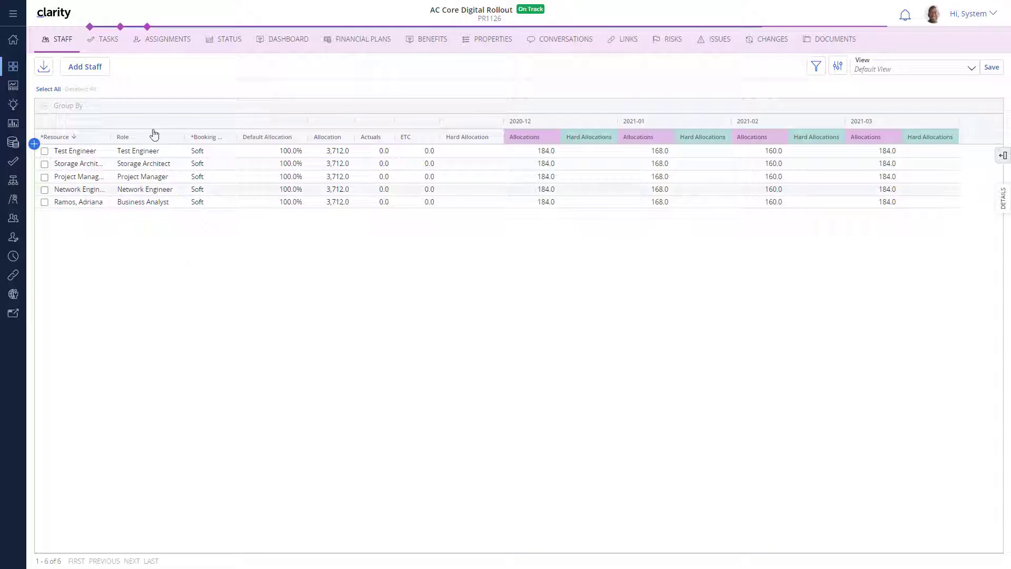
# - Mark the BluePrint Design task Started and return to the staff grid
pyautogui.click(109, 39)
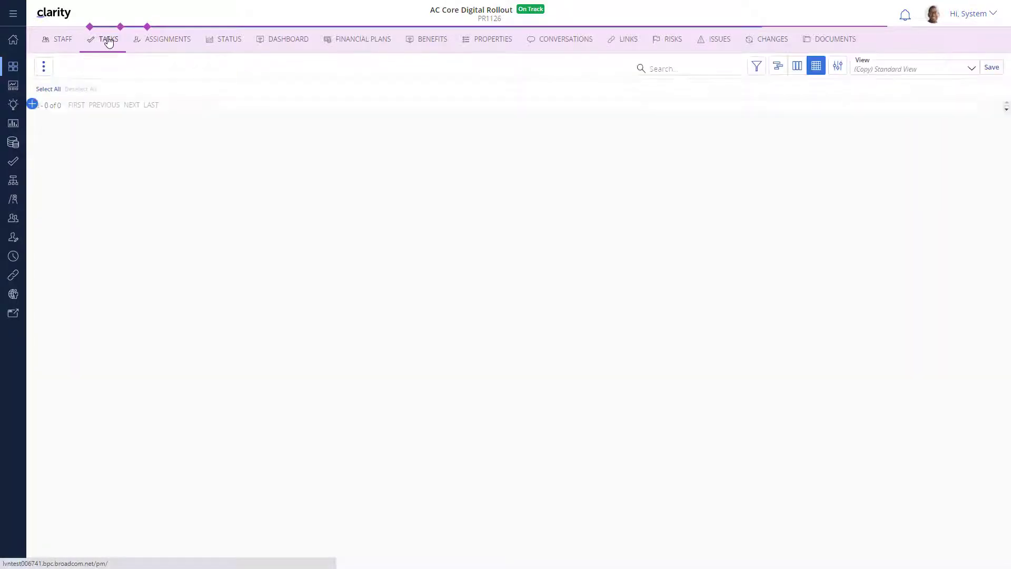
pyautogui.click(108, 39)
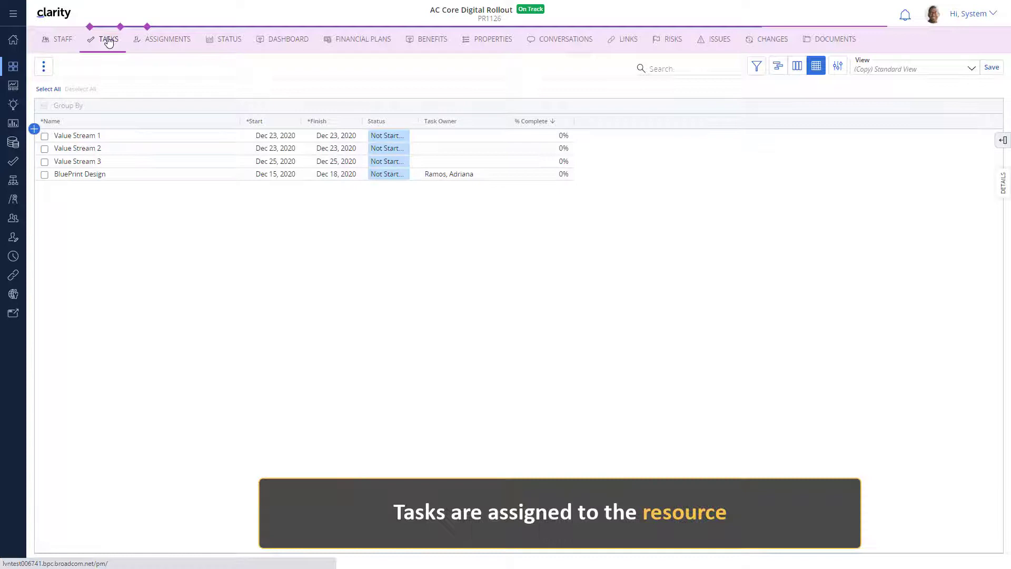
pyautogui.click(386, 174)
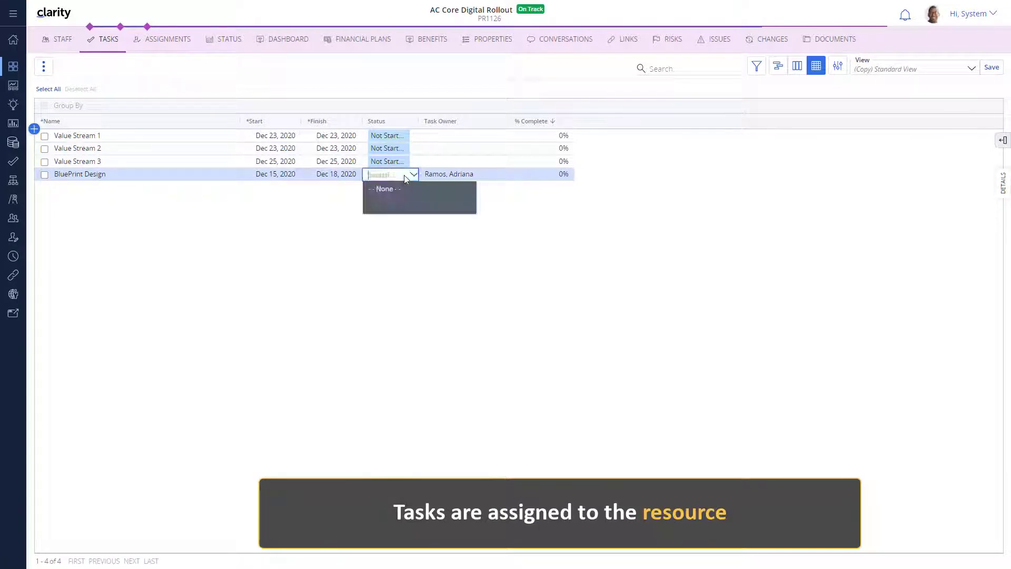
pyautogui.click(387, 174)
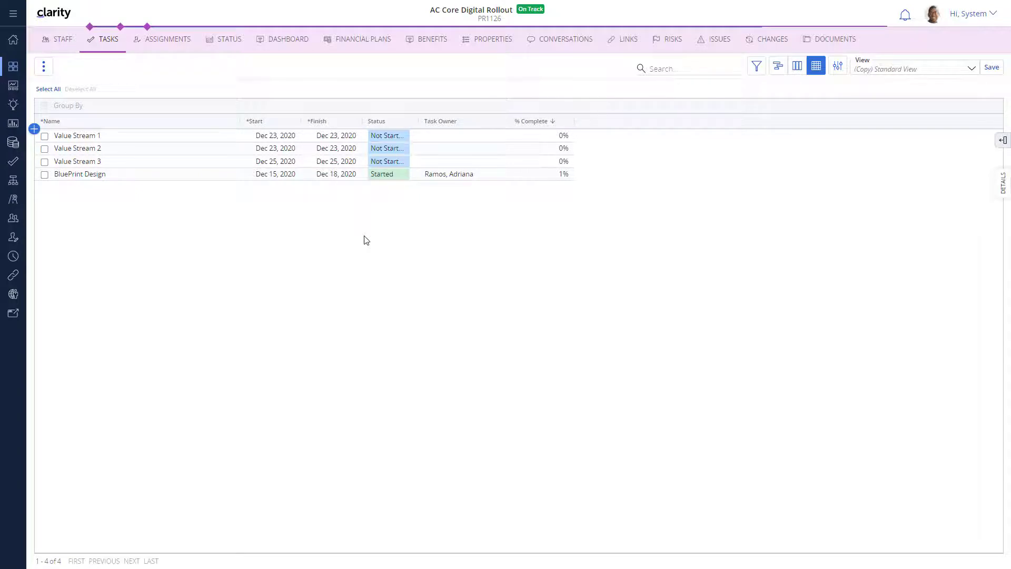
pyautogui.click(62, 39)
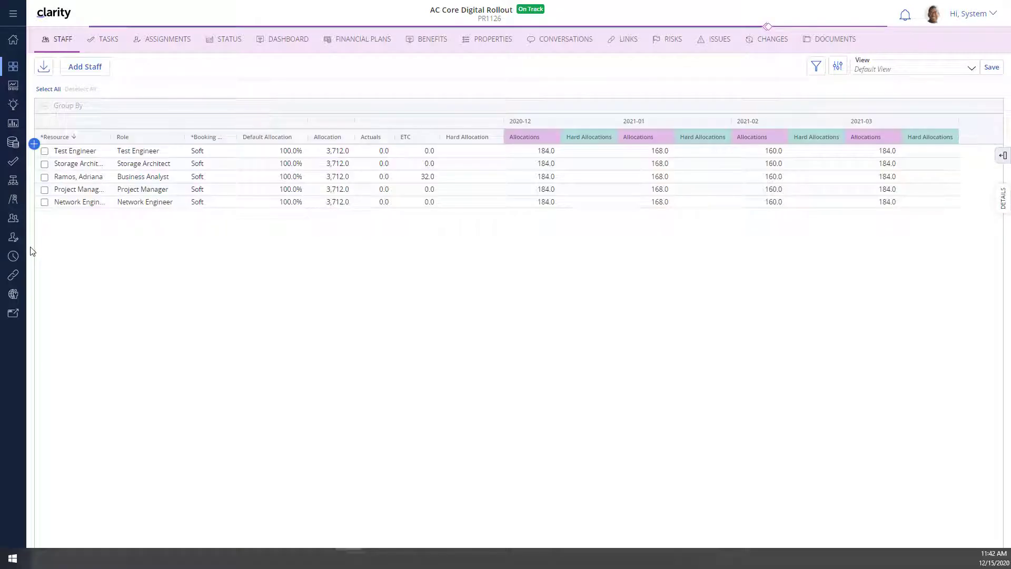
pyautogui.moveTo(12, 256)
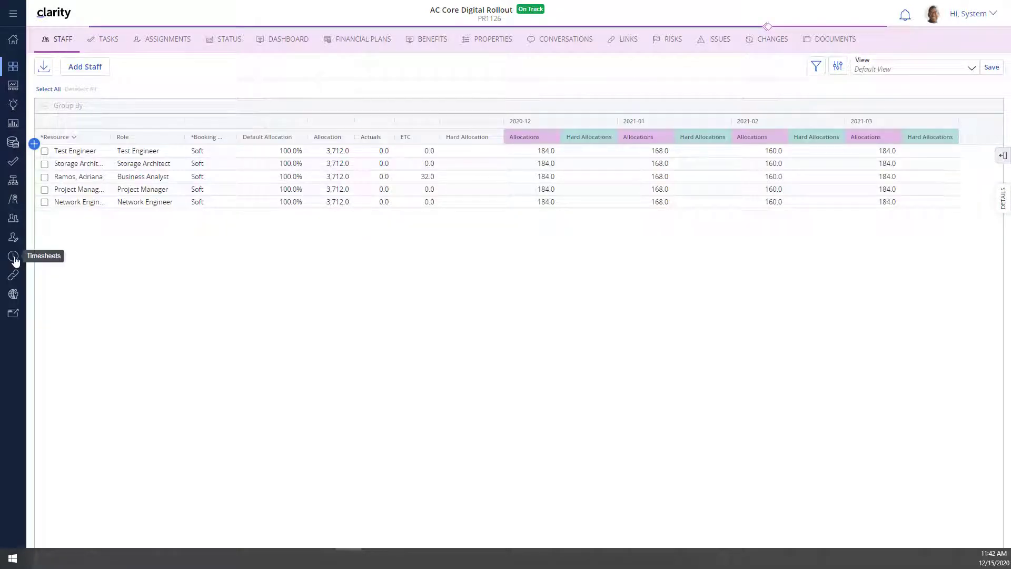
pyautogui.click(13, 256)
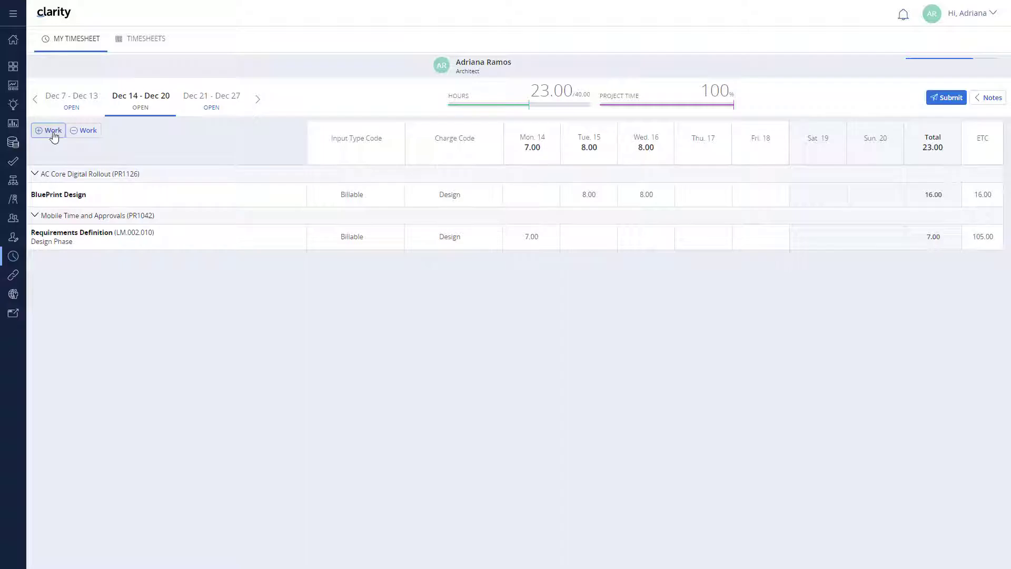
# - Add unassigned task Identify Infrastructure Requirements with 7 hours Thu and Fri, then submit the week
pyautogui.click(47, 130)
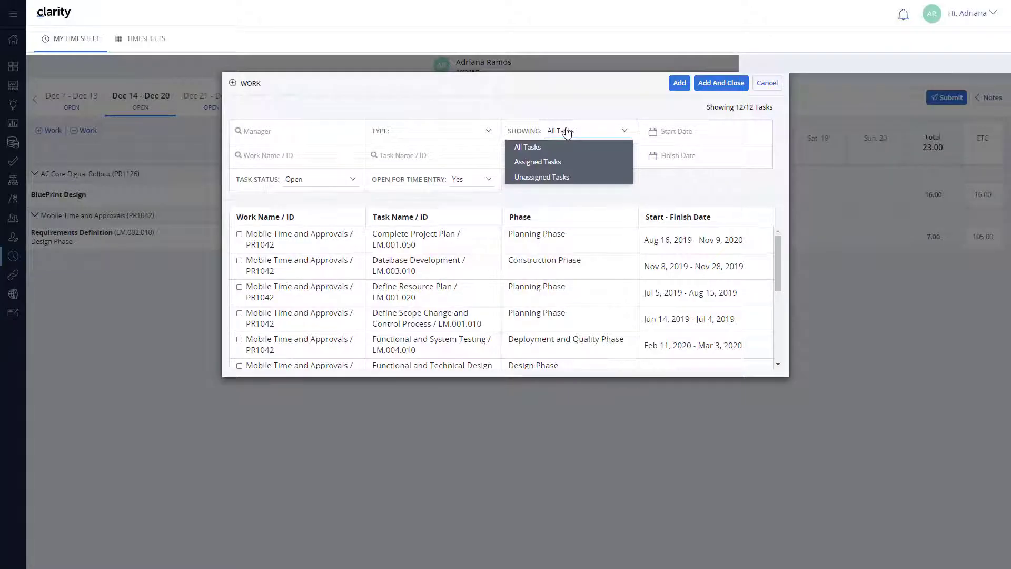
pyautogui.click(541, 177)
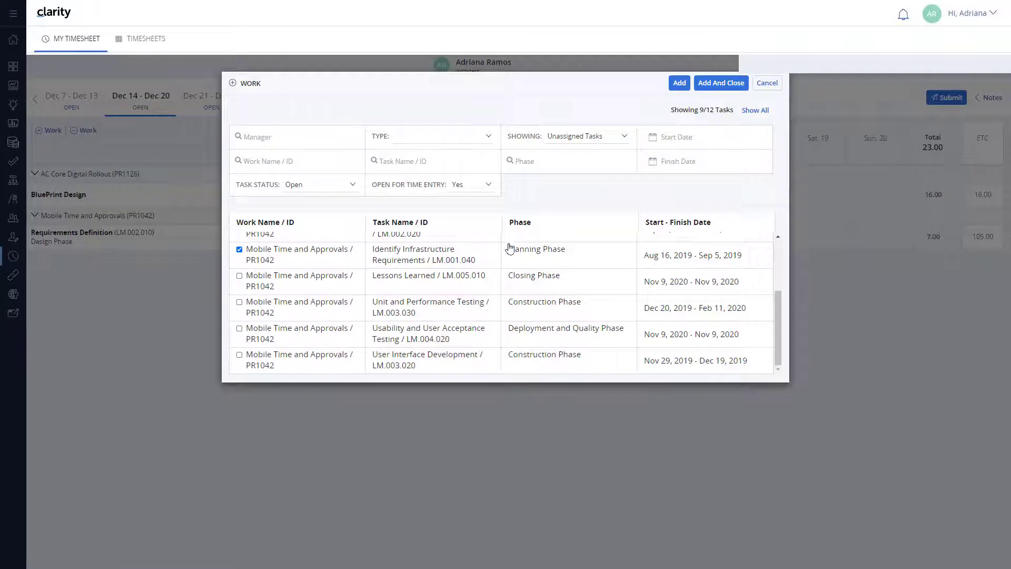
pyautogui.click(721, 82)
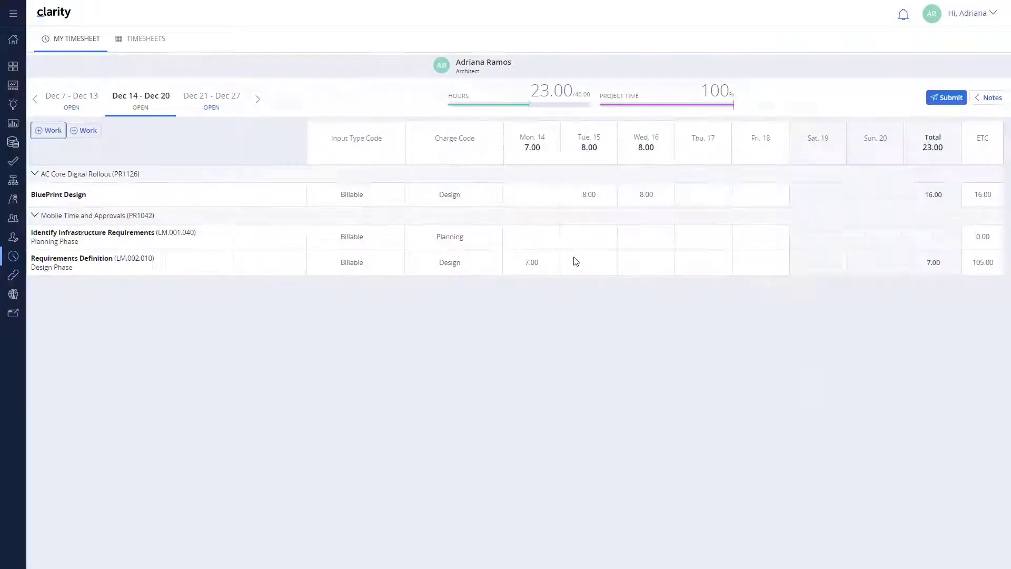
pyautogui.click(703, 237)
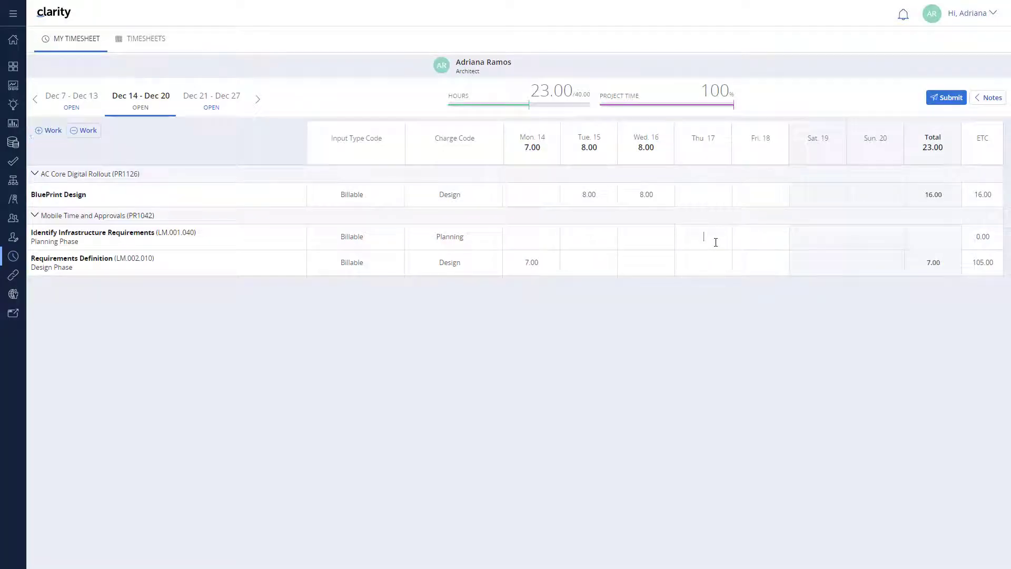
pyautogui.write('7.00')
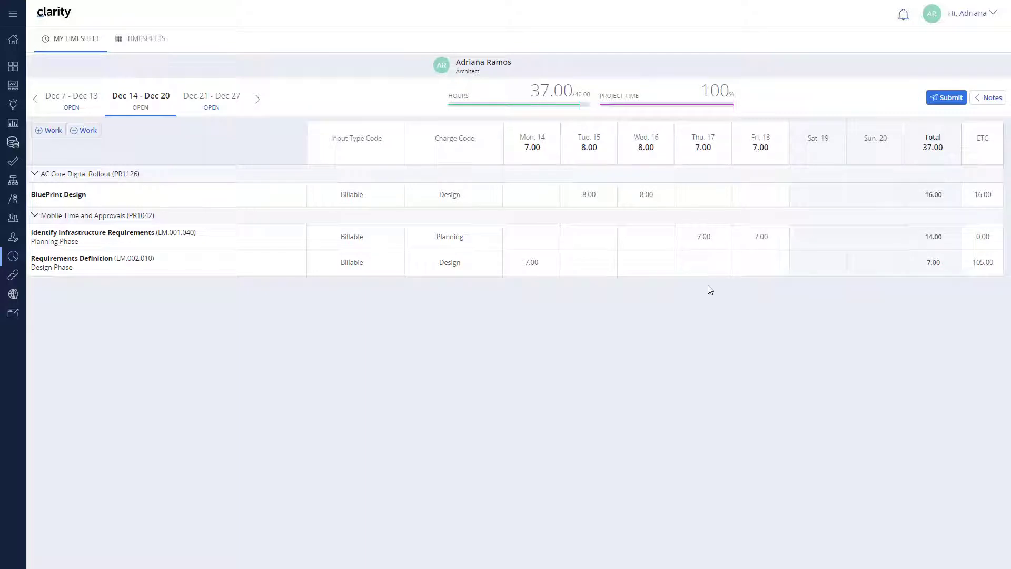
pyautogui.moveTo(946, 96)
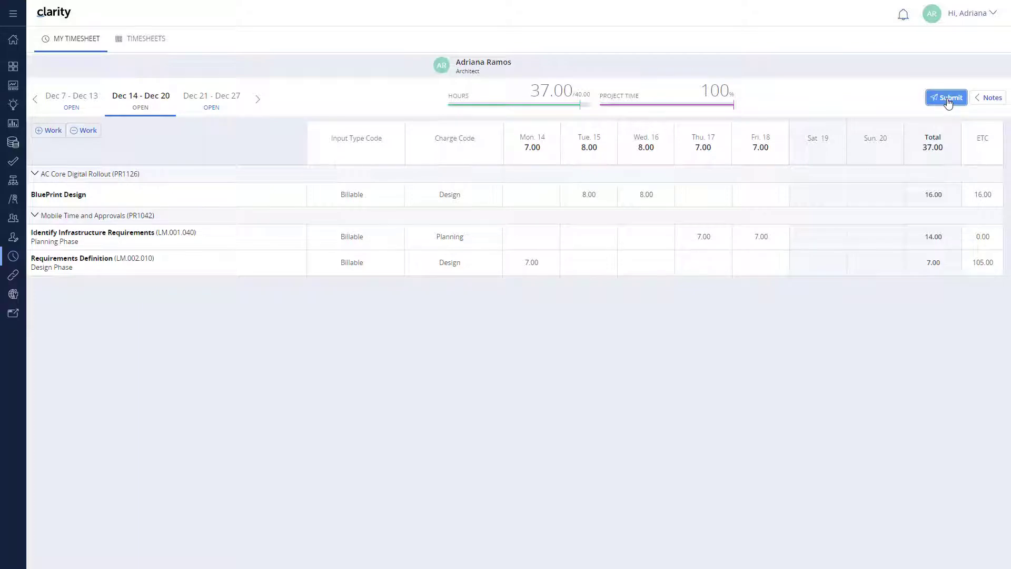
pyautogui.click(947, 97)
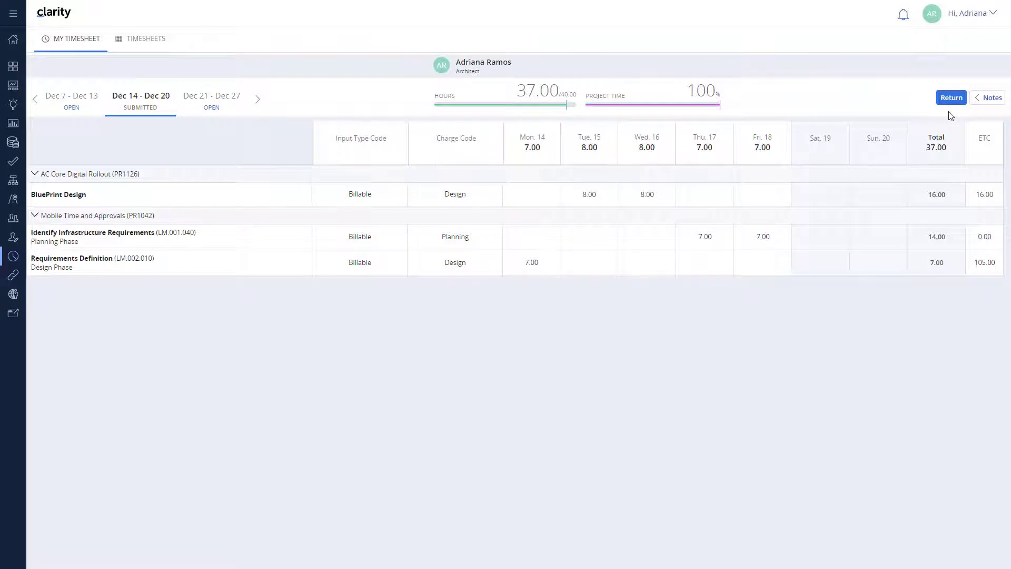
# - Create the Dec 21–27 timesheet copying last week's lines, effort and assigned tasks, totalling 40 hours
pyautogui.click(212, 95)
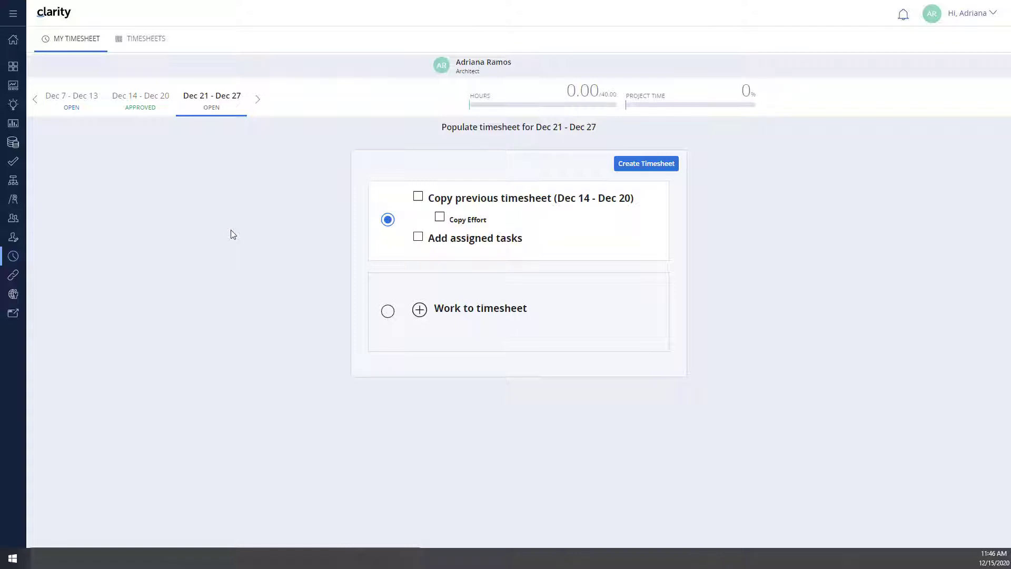
pyautogui.click(418, 197)
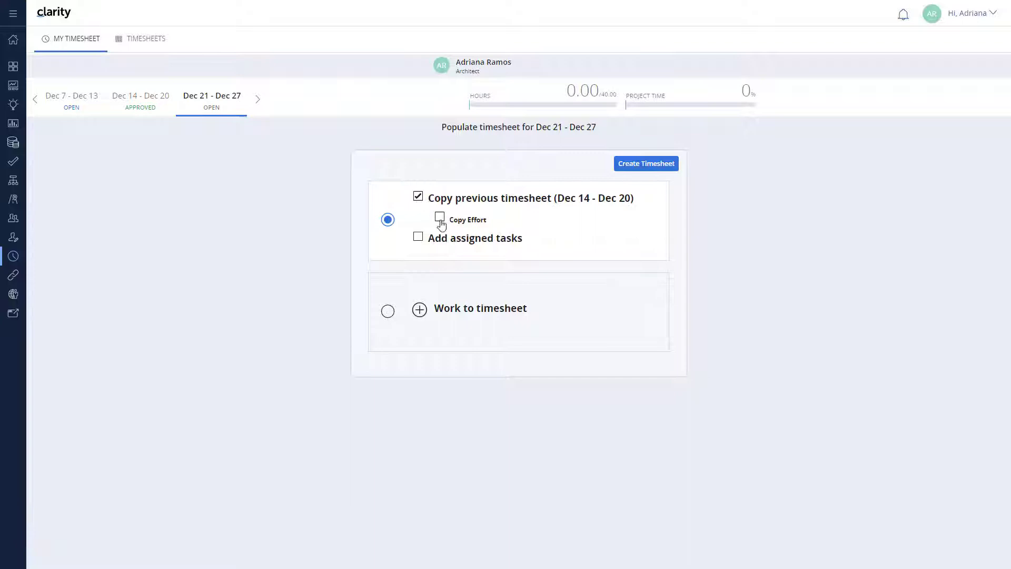
pyautogui.click(439, 219)
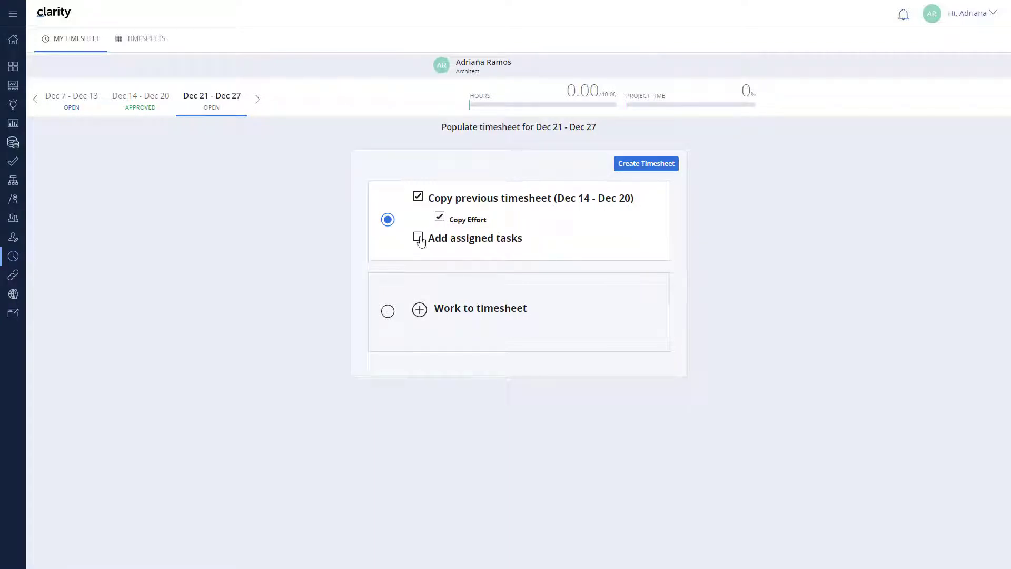
pyautogui.click(418, 238)
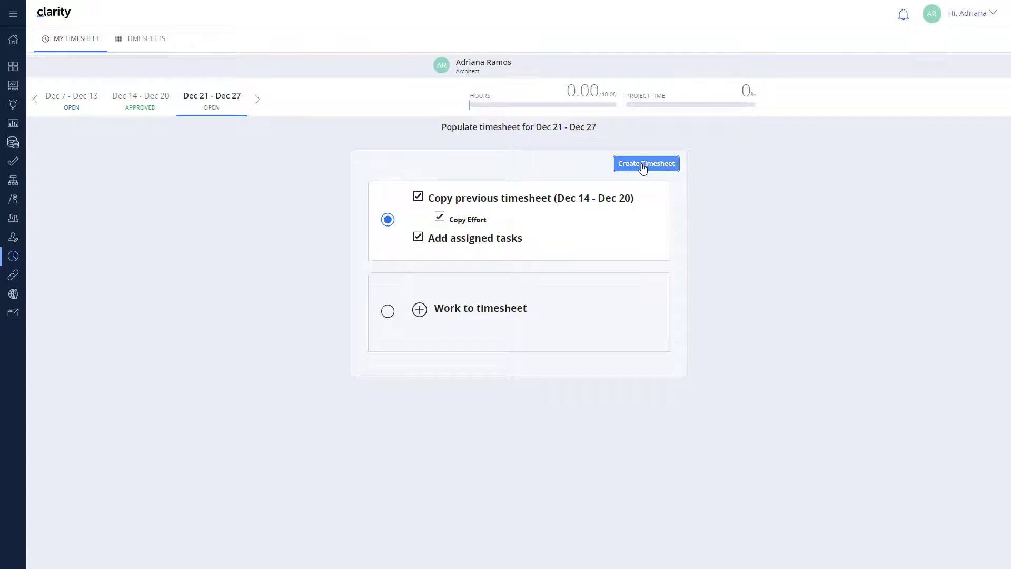
pyautogui.click(646, 163)
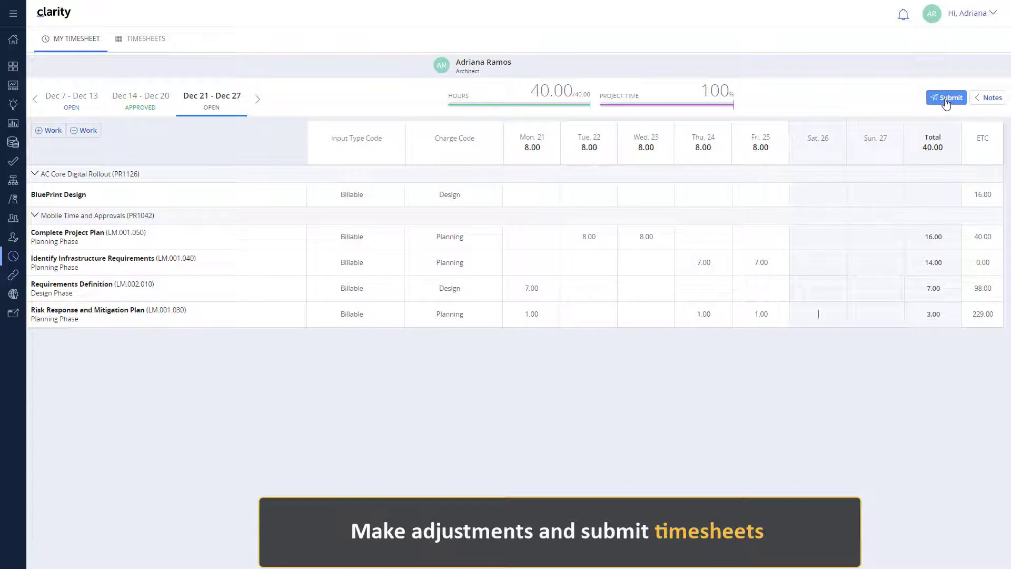
# - Submit the Dec 21–27 timesheet and approve it as manager
pyautogui.click(946, 97)
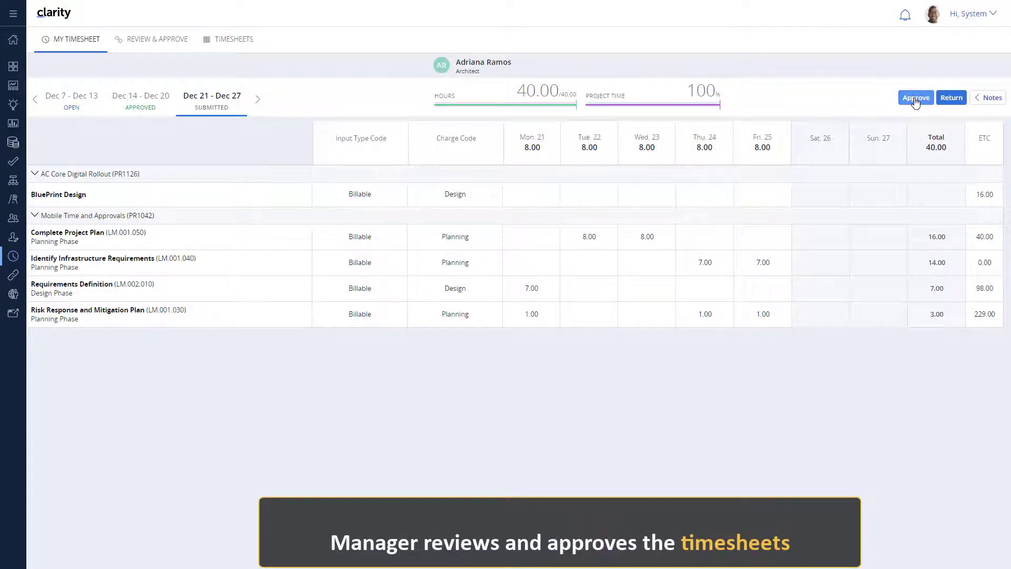
pyautogui.click(916, 97)
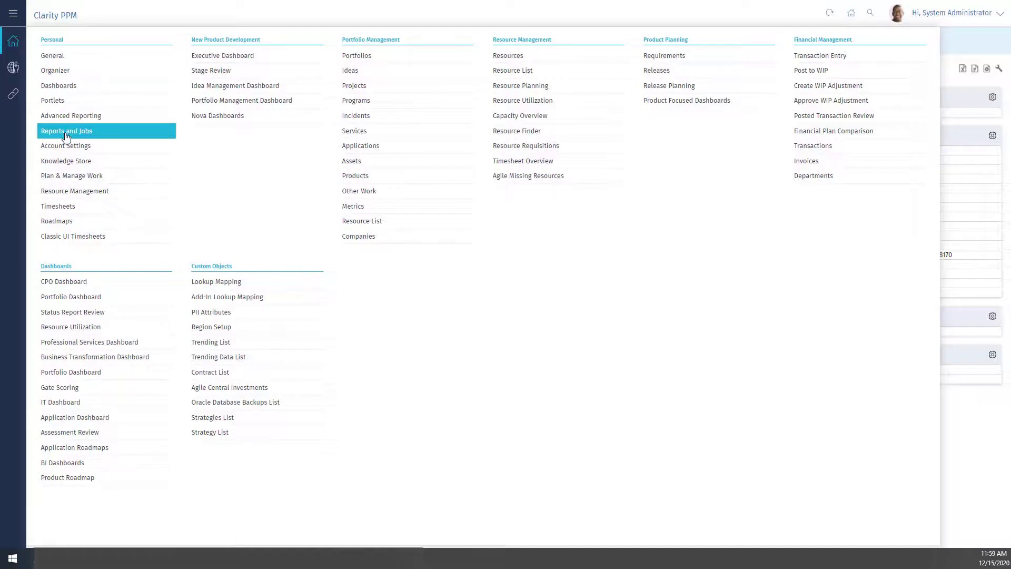
# - Find the Rate Matrix Extraction job under Reports and Jobs and view its properties
pyautogui.click(66, 130)
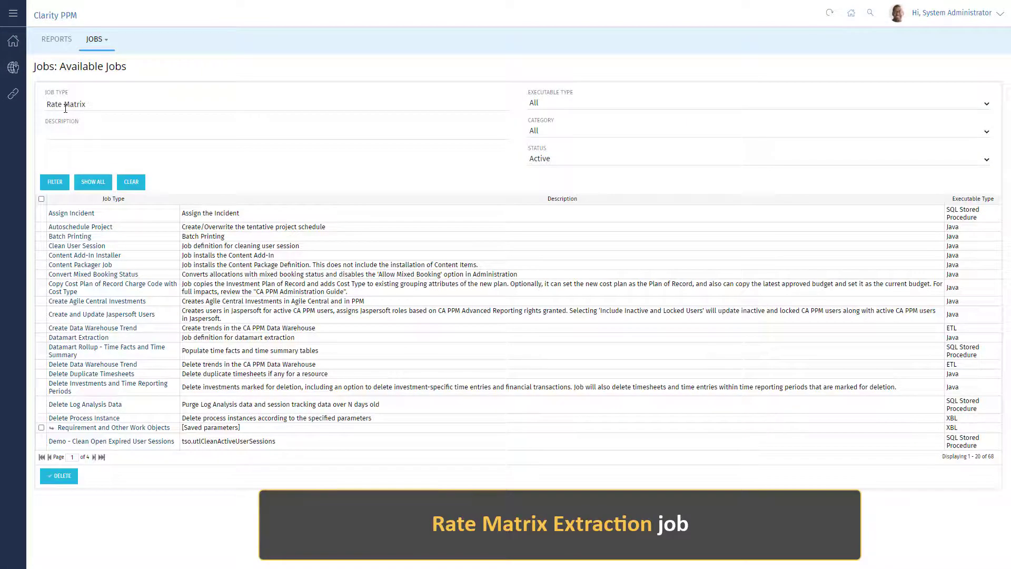
pyautogui.click(54, 182)
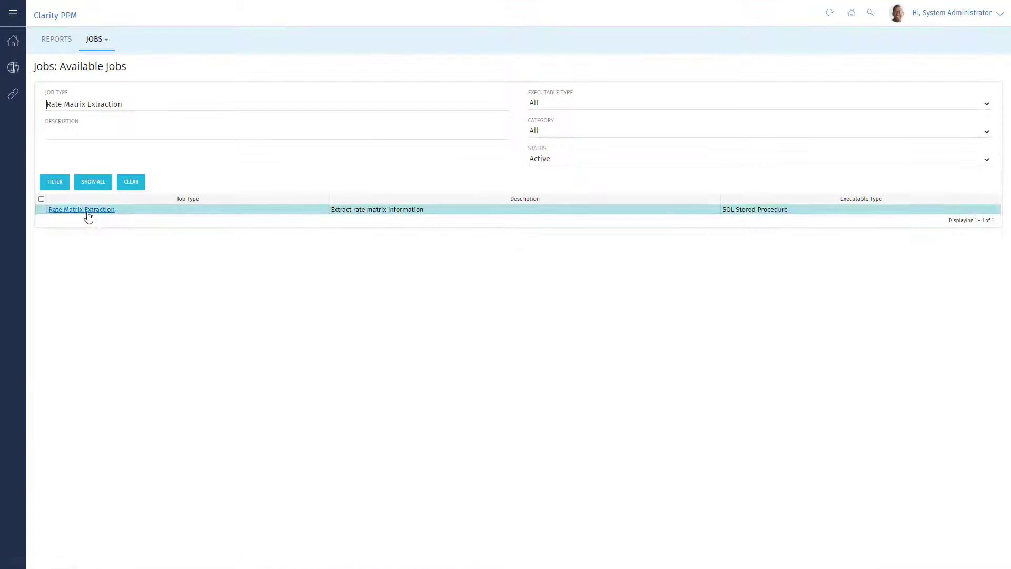
pyautogui.click(81, 209)
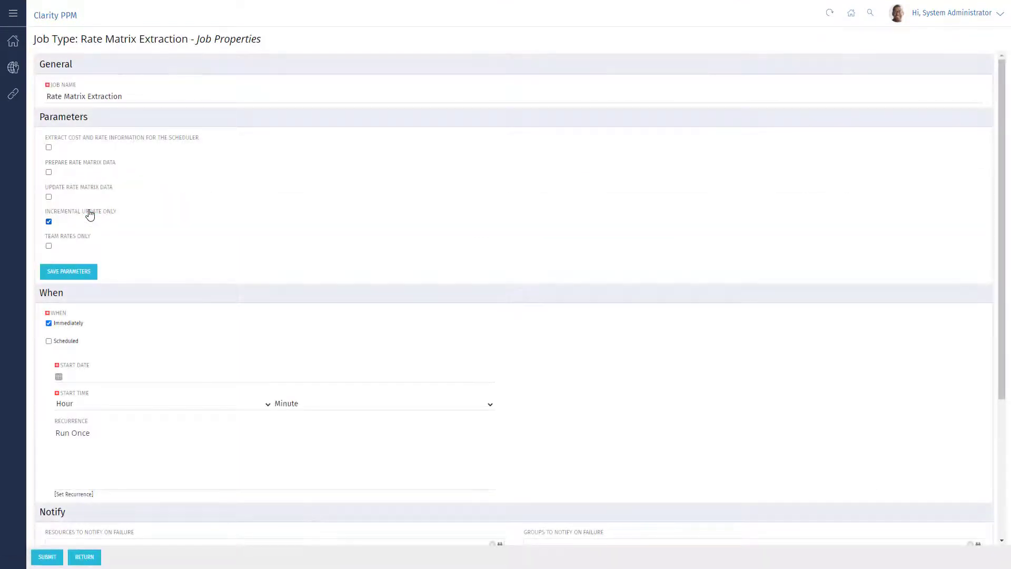
# - Switch the job to a Scheduled run and choose Weekly recurrence
pyautogui.scroll(-3)
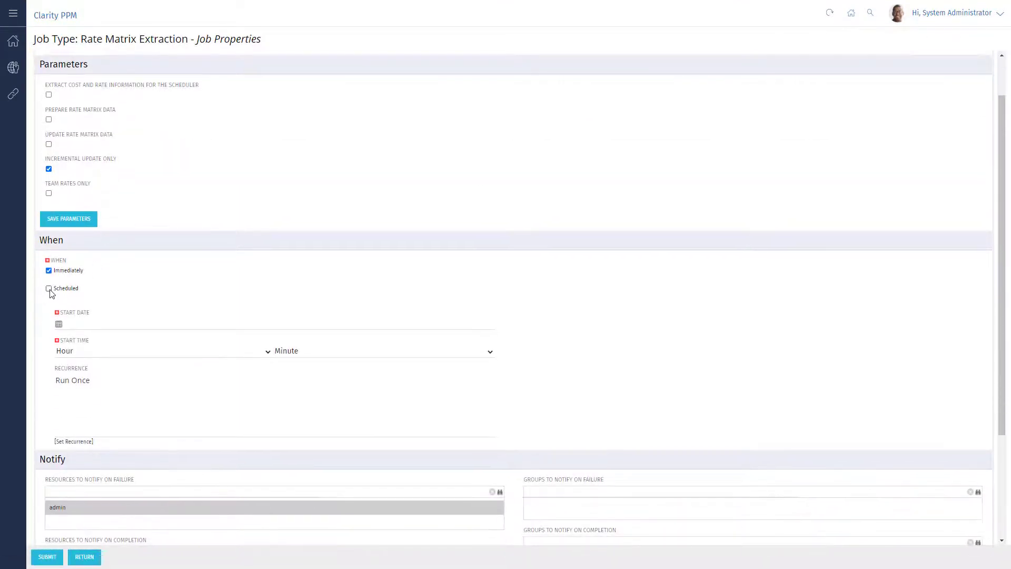
pyautogui.click(49, 289)
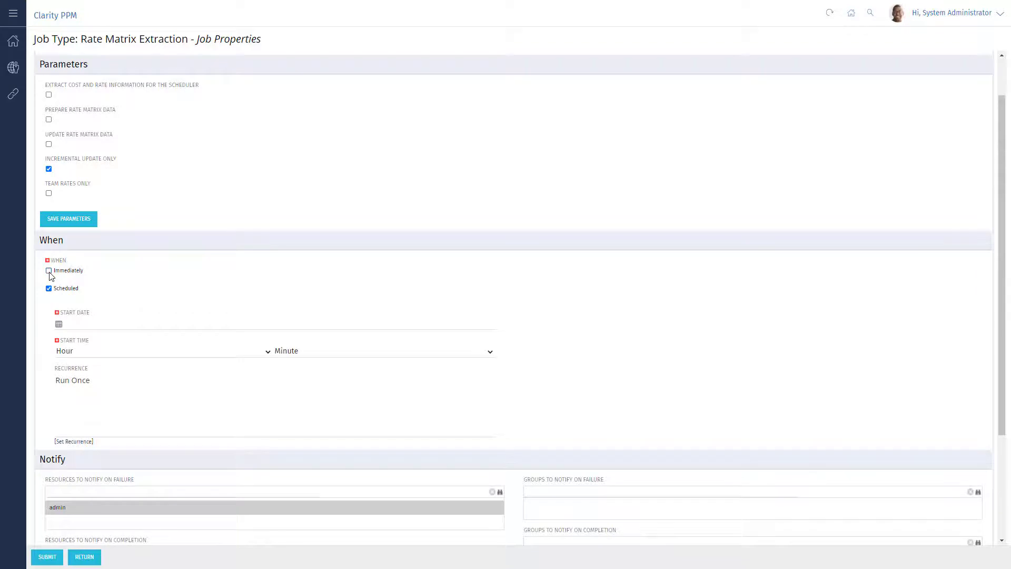
pyautogui.click(73, 441)
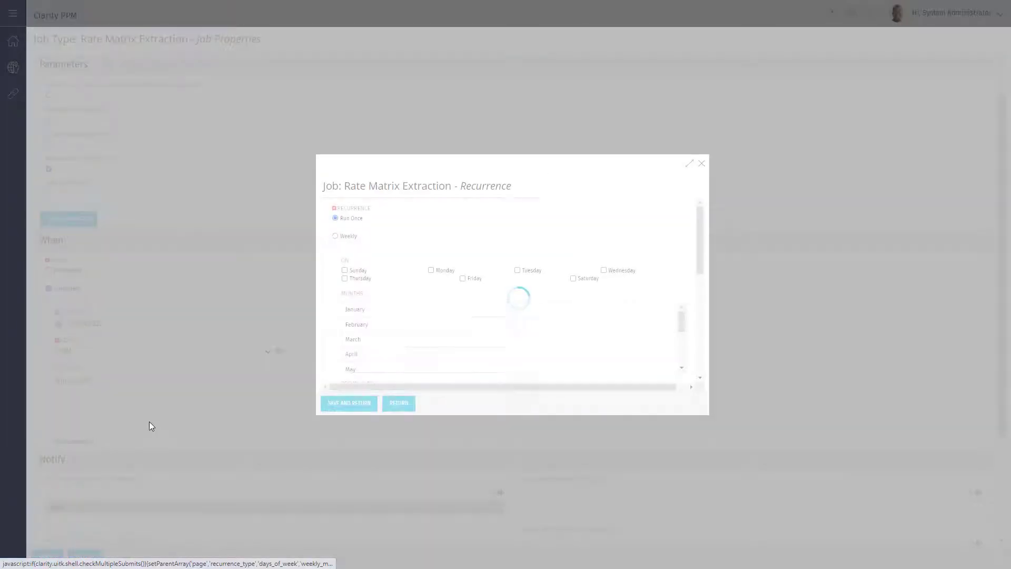
pyautogui.click(335, 235)
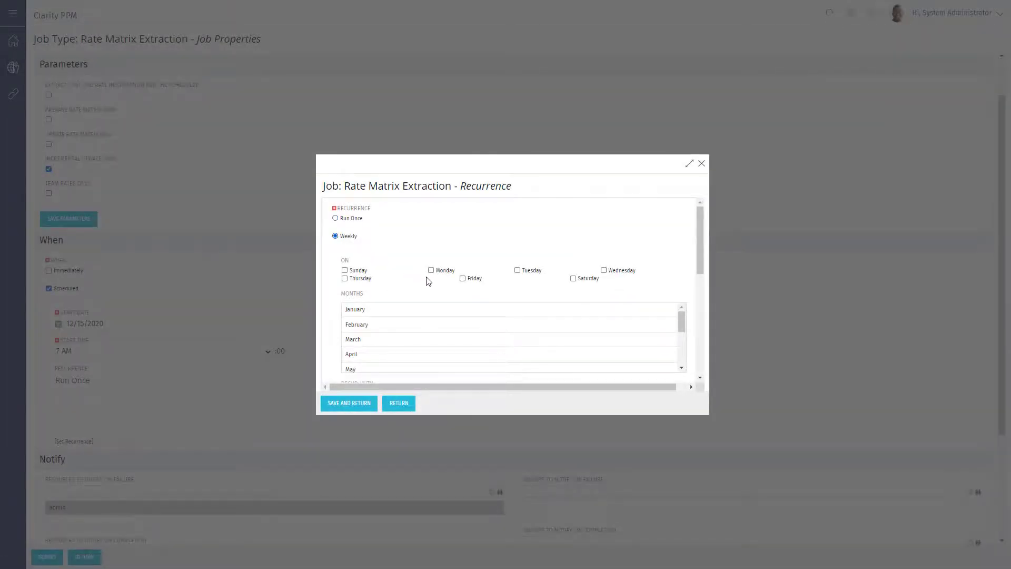
# - Set the weekly recurrence to Mondays and save it back to the job
pyautogui.click(432, 270)
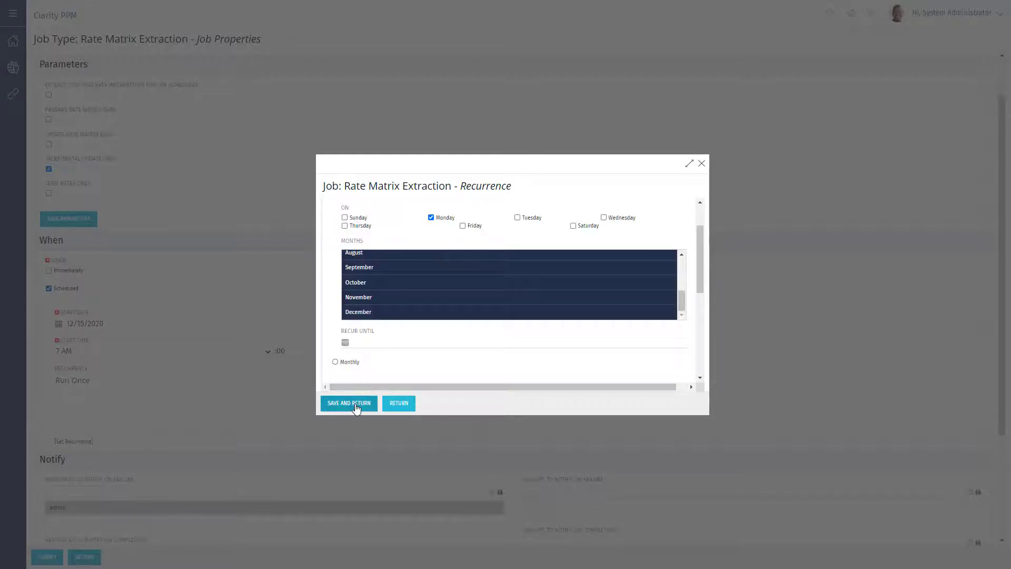
pyautogui.click(348, 403)
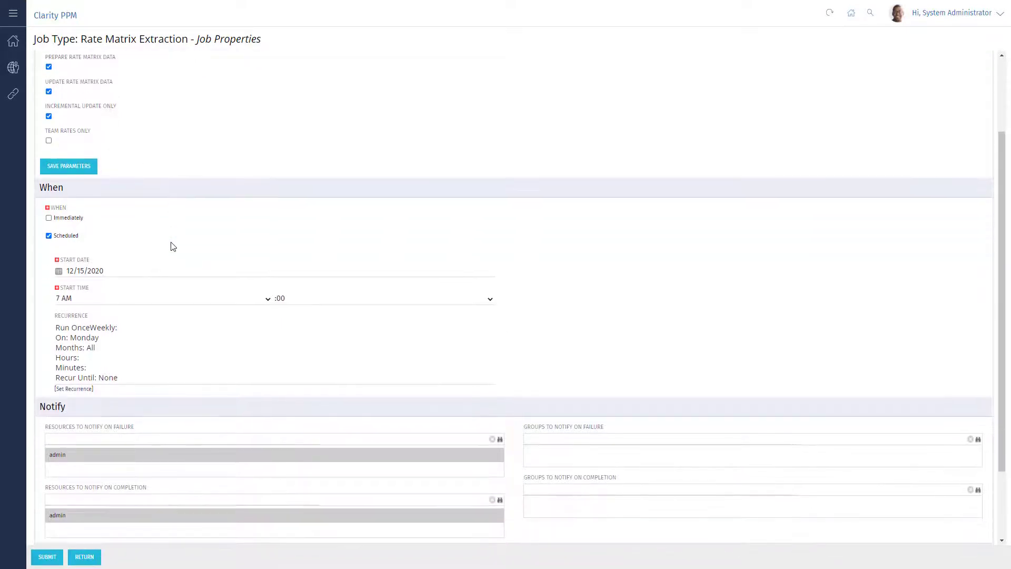
# - Save the job parameters under the name 'Rate Matrix'
pyautogui.click(68, 166)
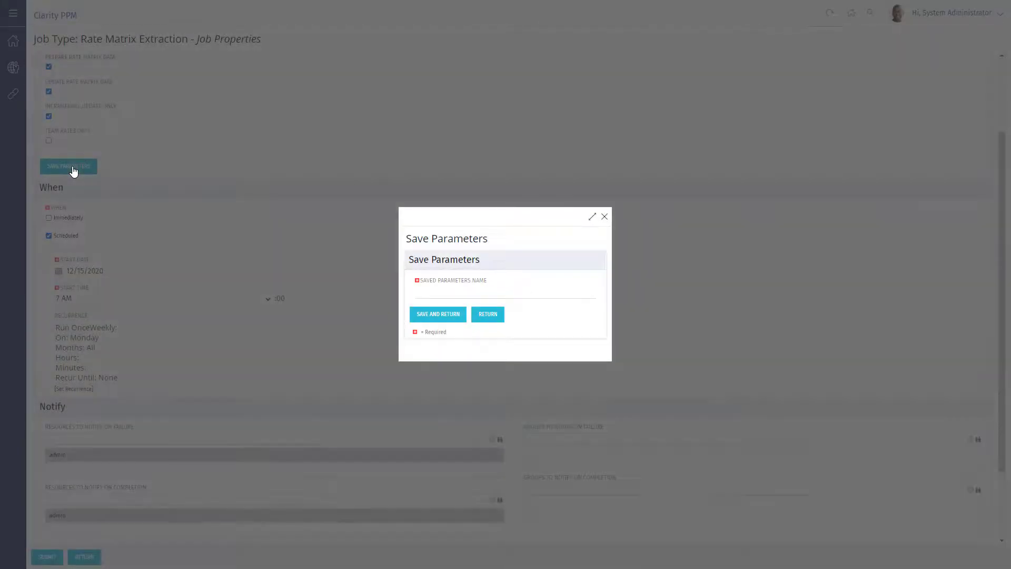
pyautogui.write('Rate Matri')
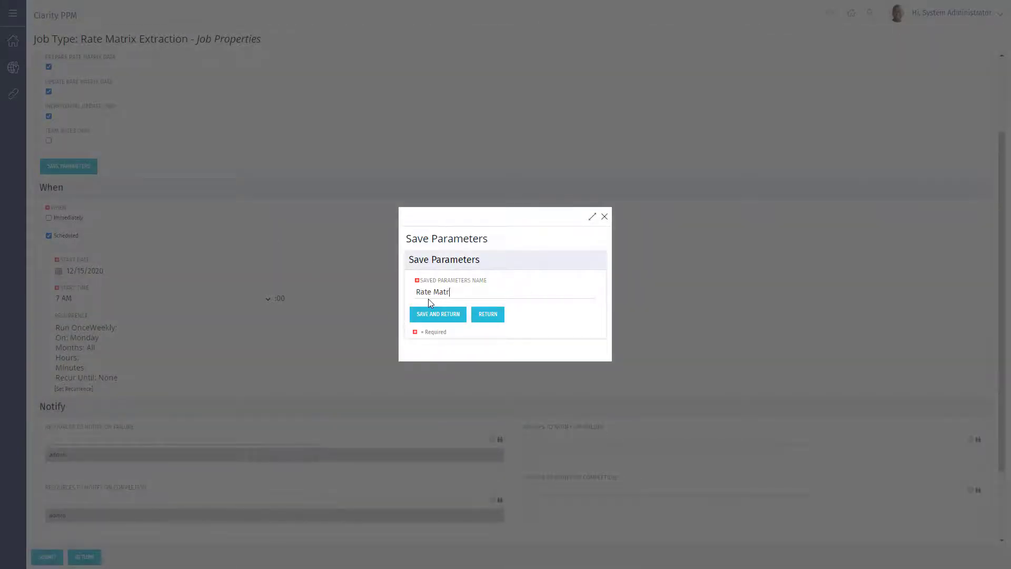
pyautogui.write('x')
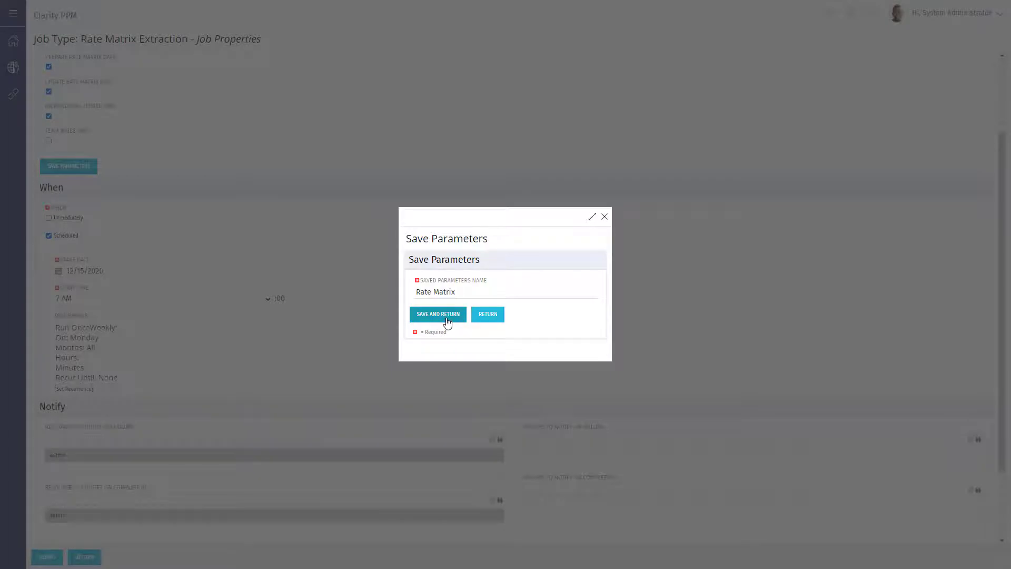
pyautogui.click(437, 314)
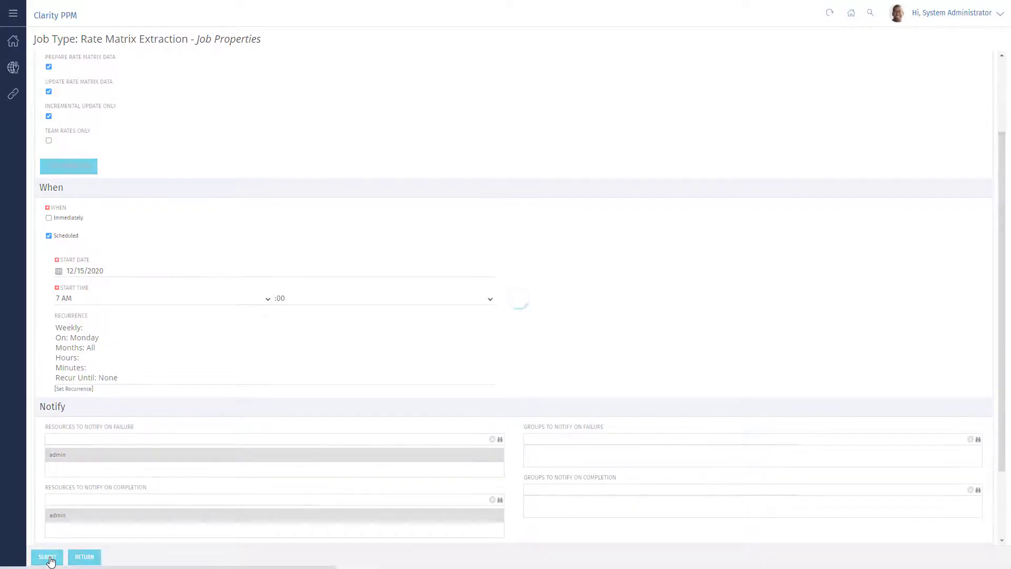
# - Submit the scheduled weekly Rate Matrix Extraction job
pyautogui.click(46, 556)
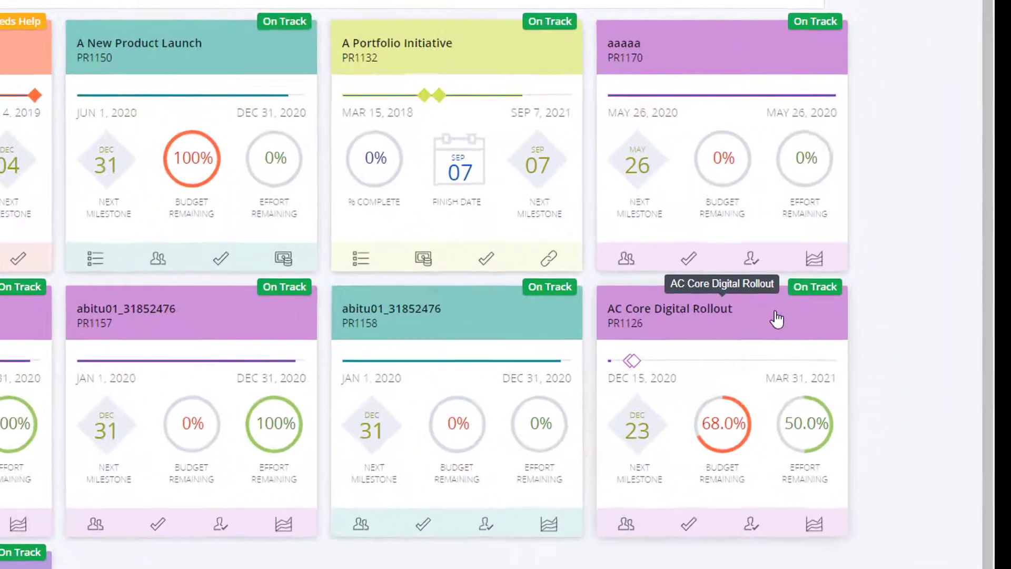
# - Open the AC Core Digital Rollout project to its Staff grid showing Business Analyst 16.0 actuals
pyautogui.scroll(3)
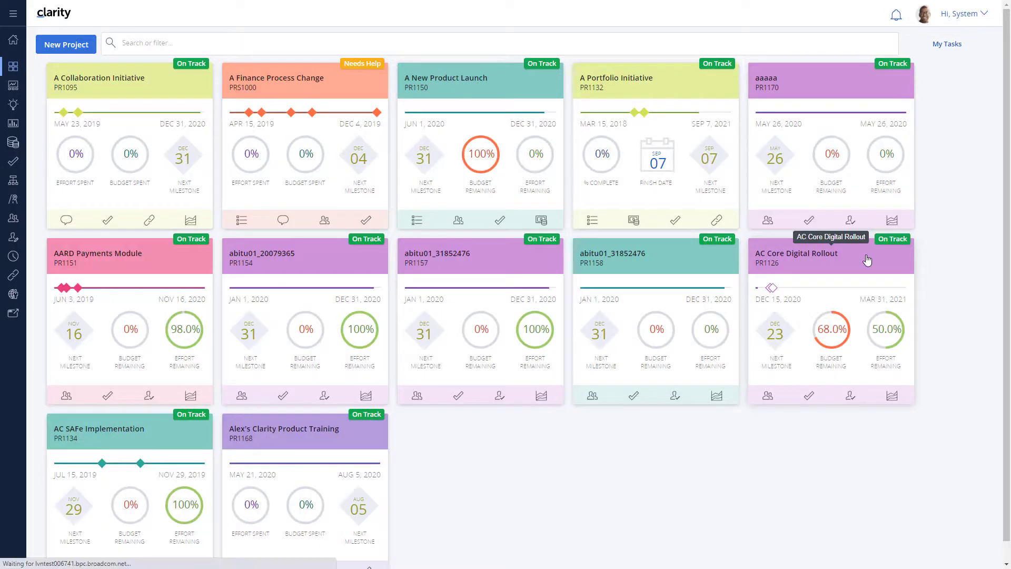
pyautogui.click(796, 253)
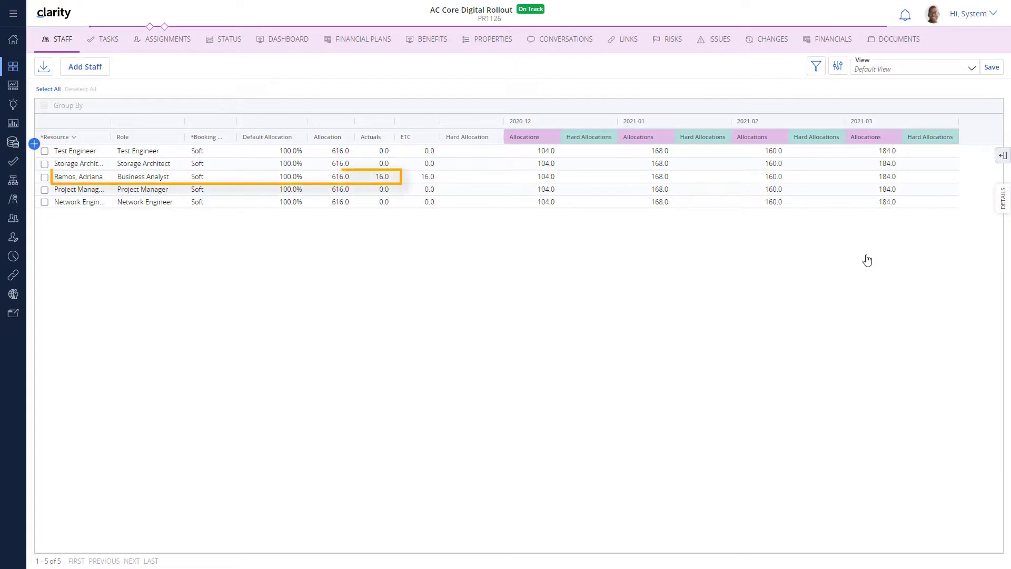